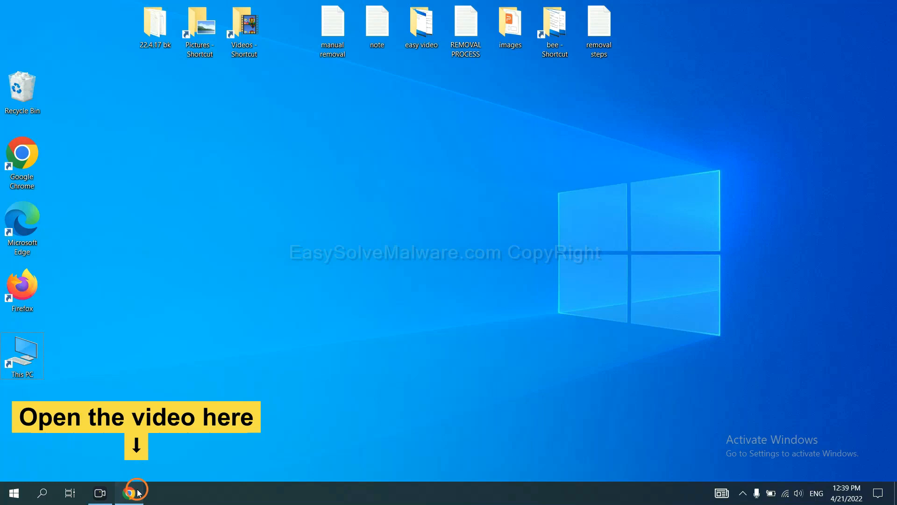
- Follow the description link to EasySolveMalware's guide and download SpyHunter for Windows
click(135, 492)
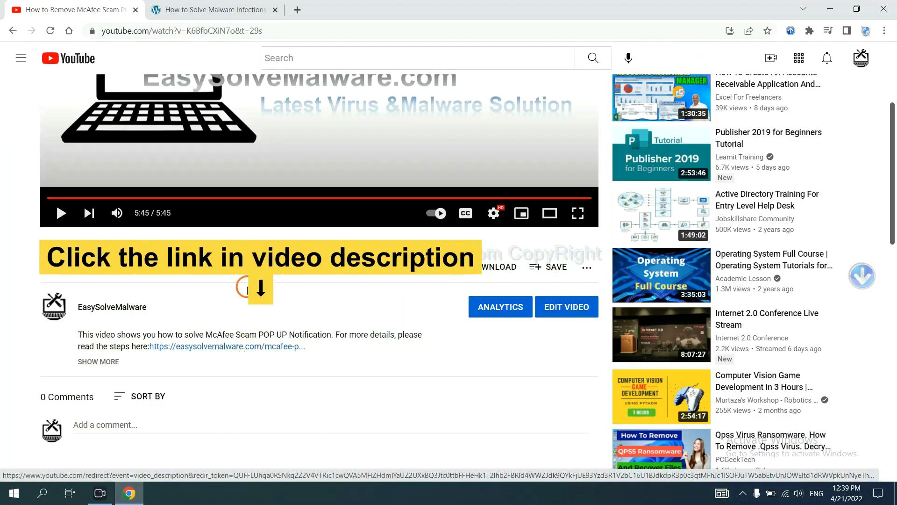
click(212, 10)
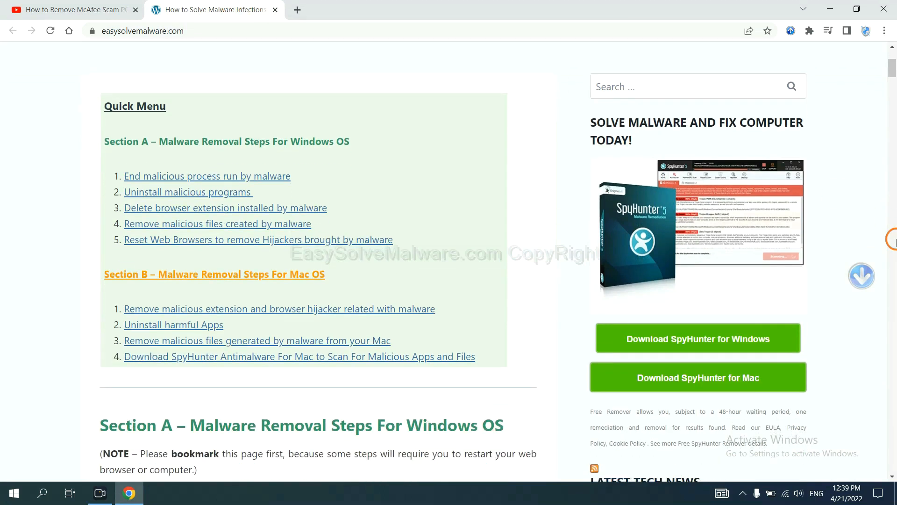
scroll(down, 3)
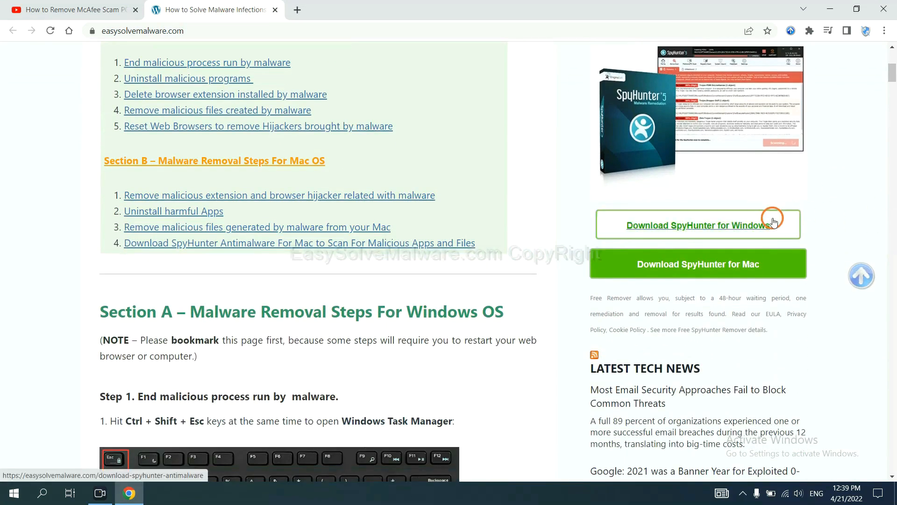
click(697, 225)
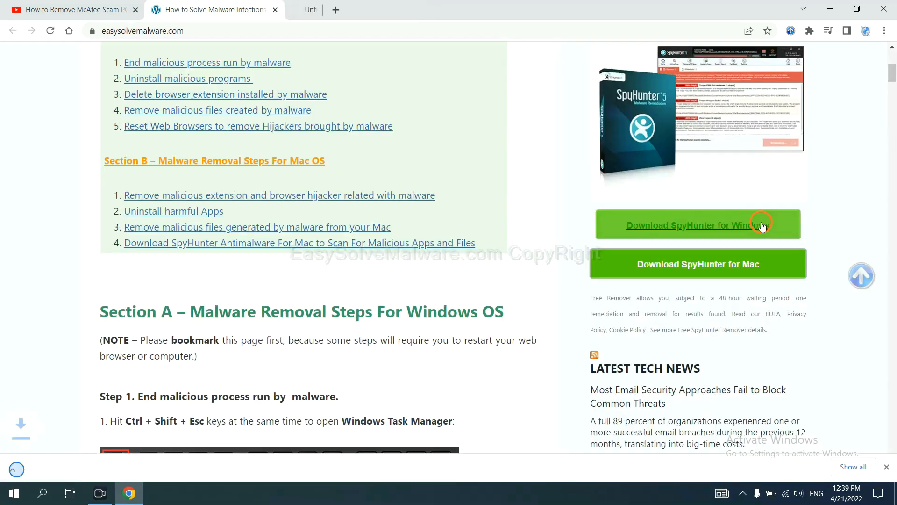
click(697, 225)
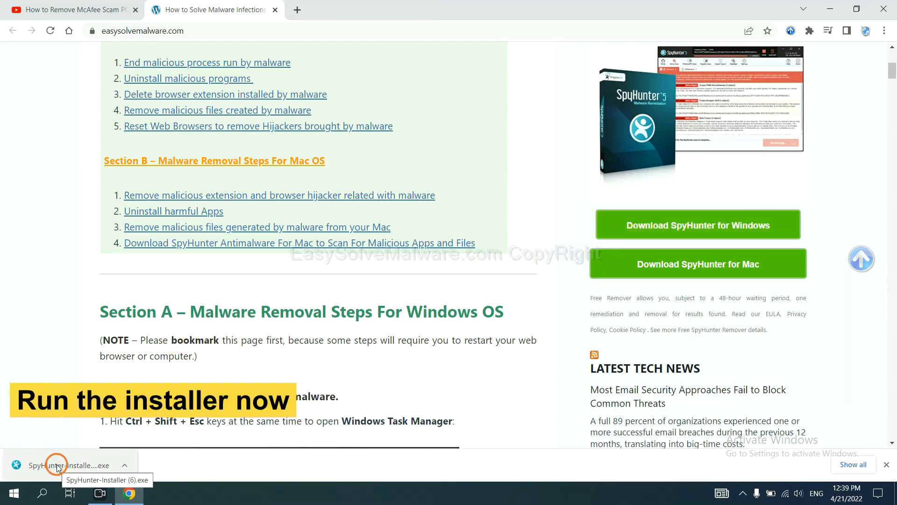
- Run the downloaded installer, choose English, accept the EULA and install SpyHunter 5
click(54, 464)
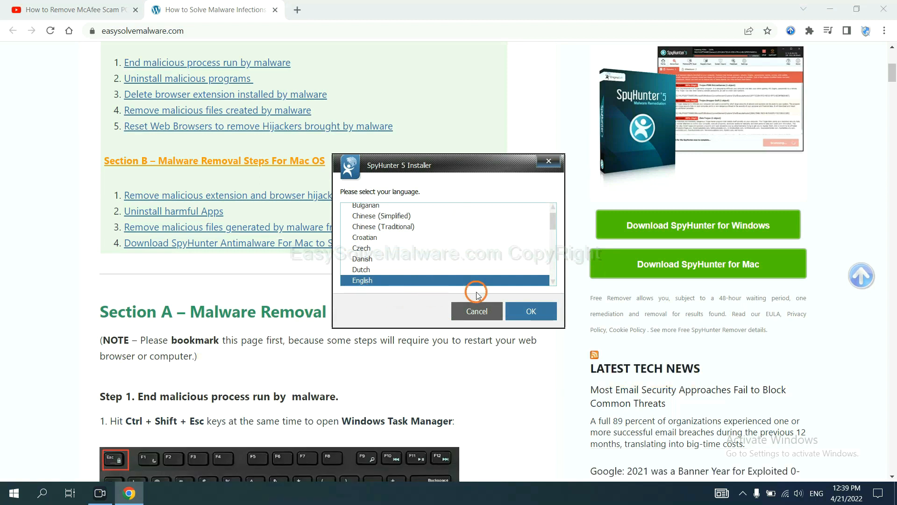
click(529, 311)
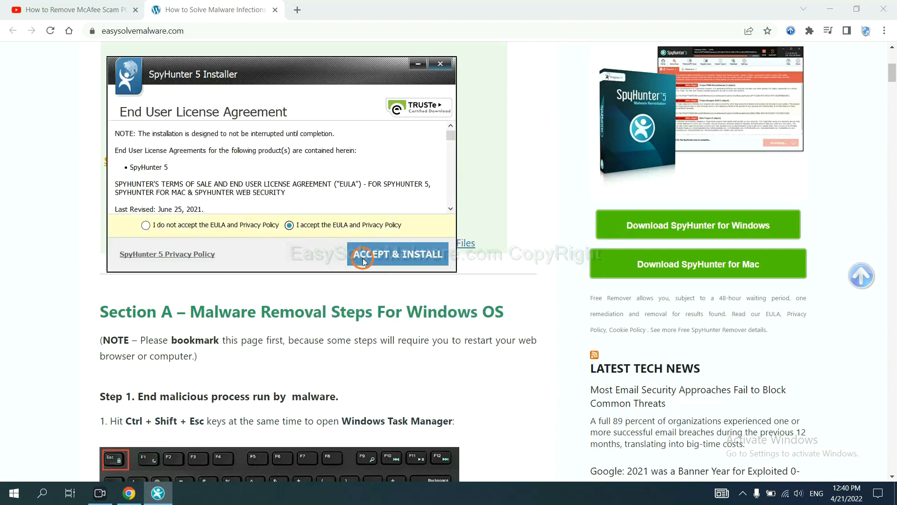
click(397, 253)
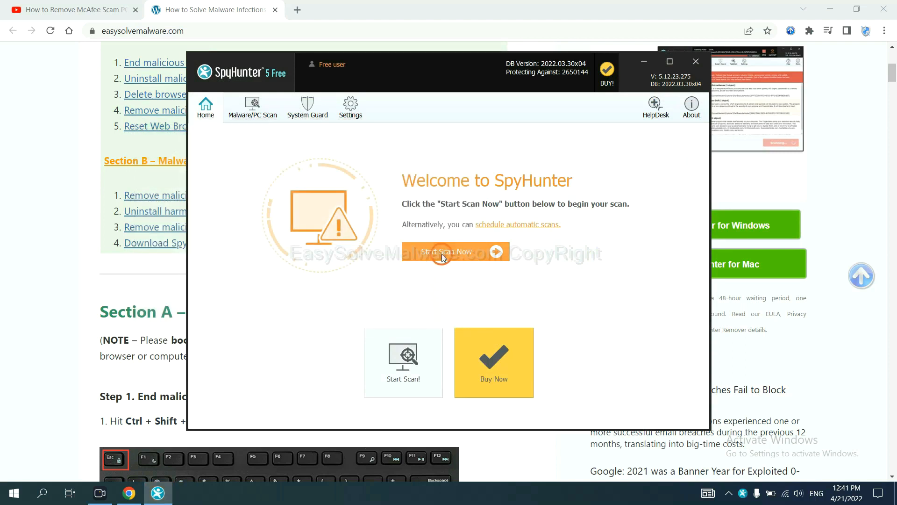
- Start a SpyHunter scan and continue past the Unknown Objects results
click(449, 252)
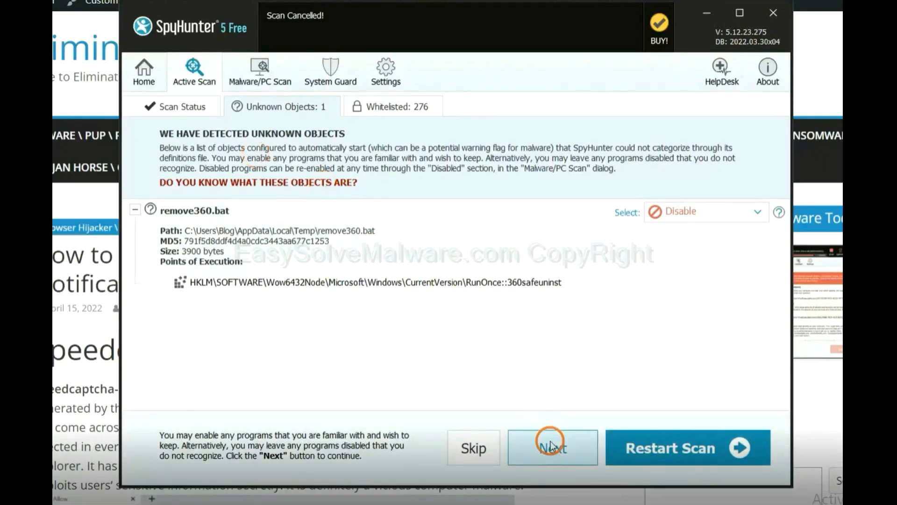
click(551, 448)
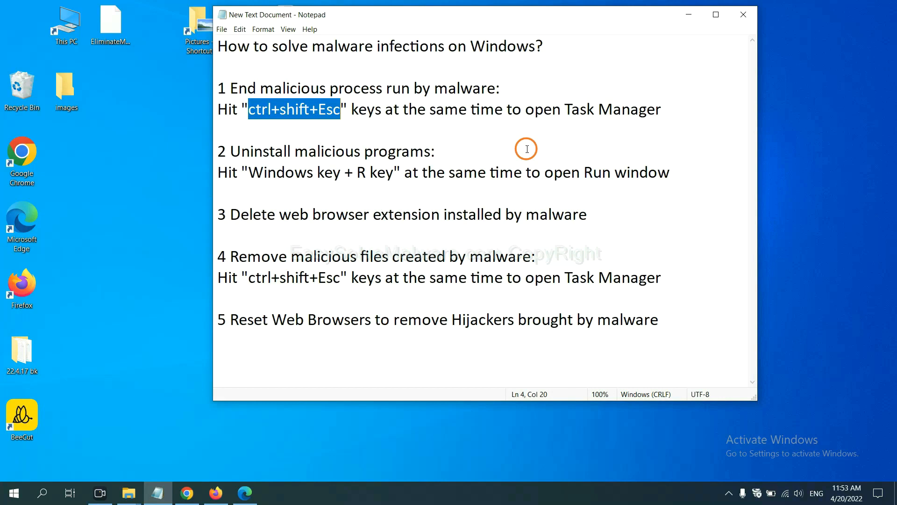
click(341, 109)
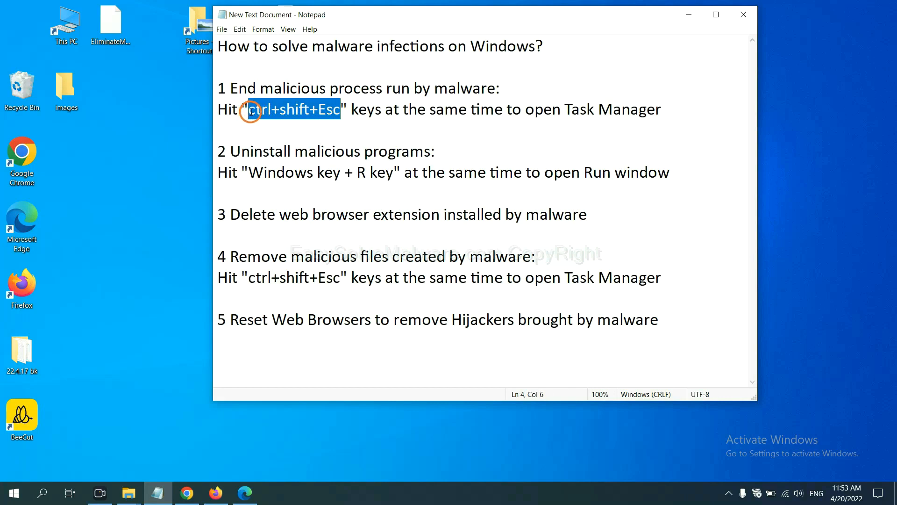
key(ctrl+shift+esc)
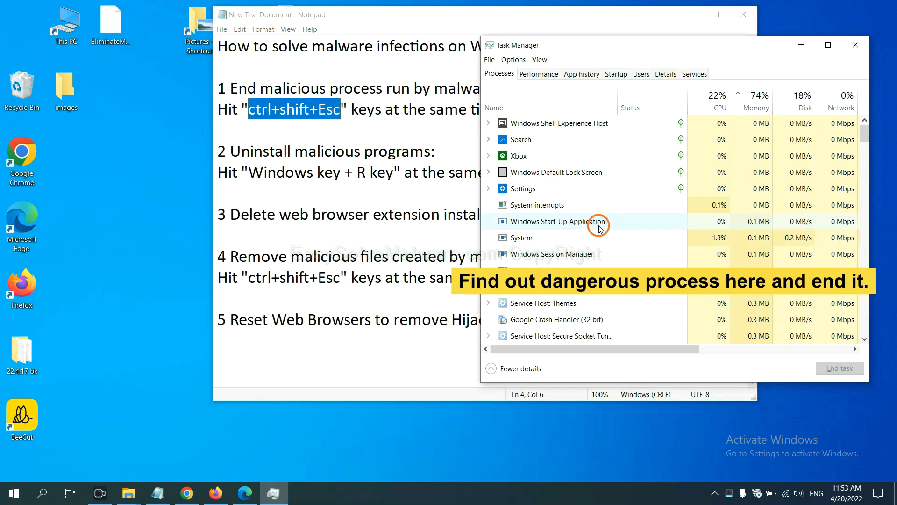
mouse_move(599, 237)
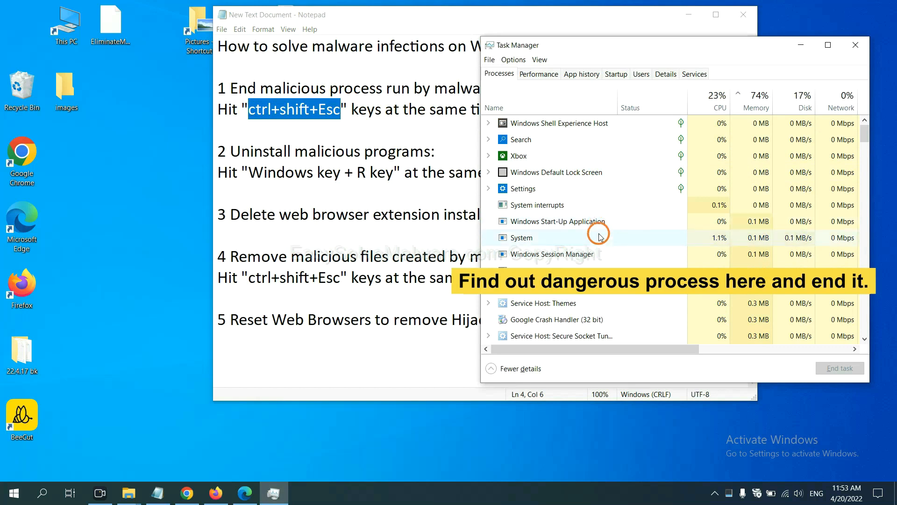
click(519, 237)
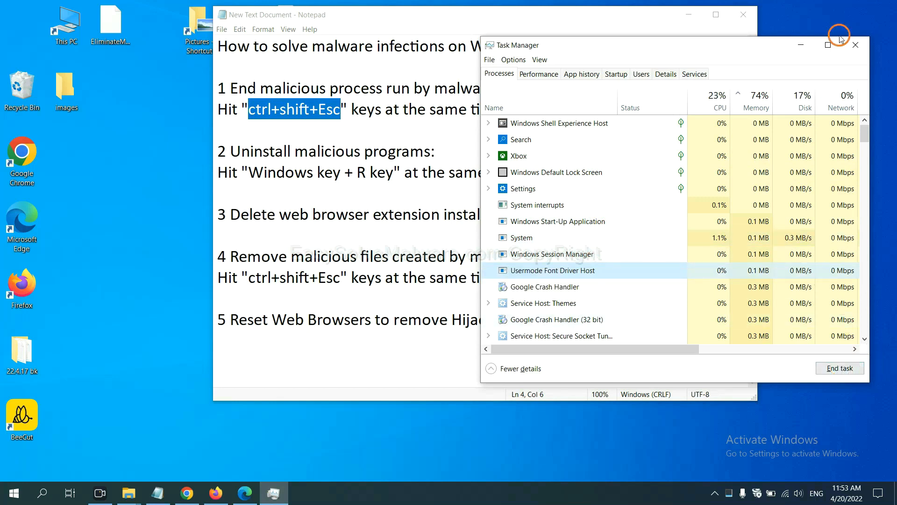
click(856, 45)
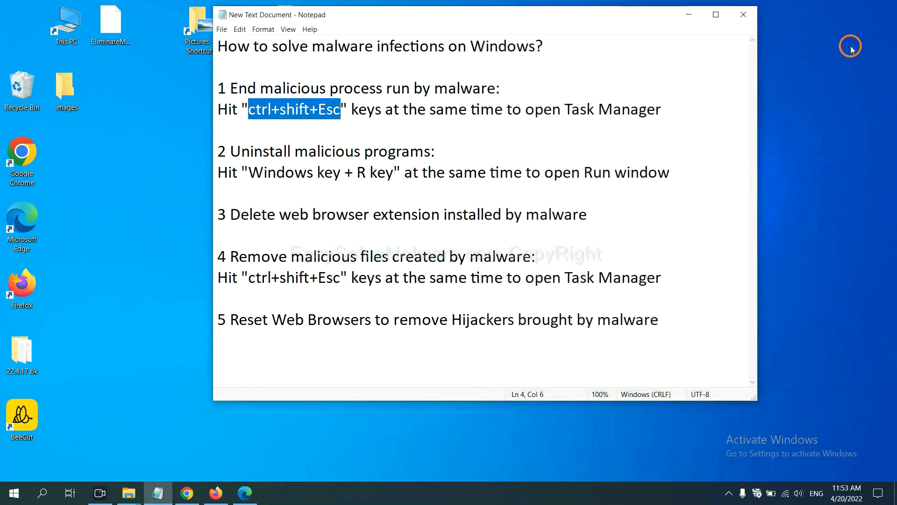
click(410, 168)
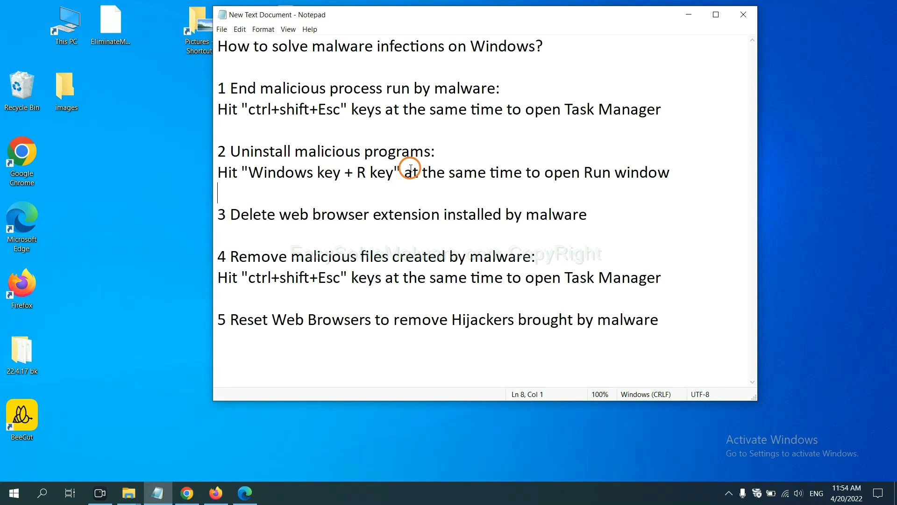
mouse_move(204, 175)
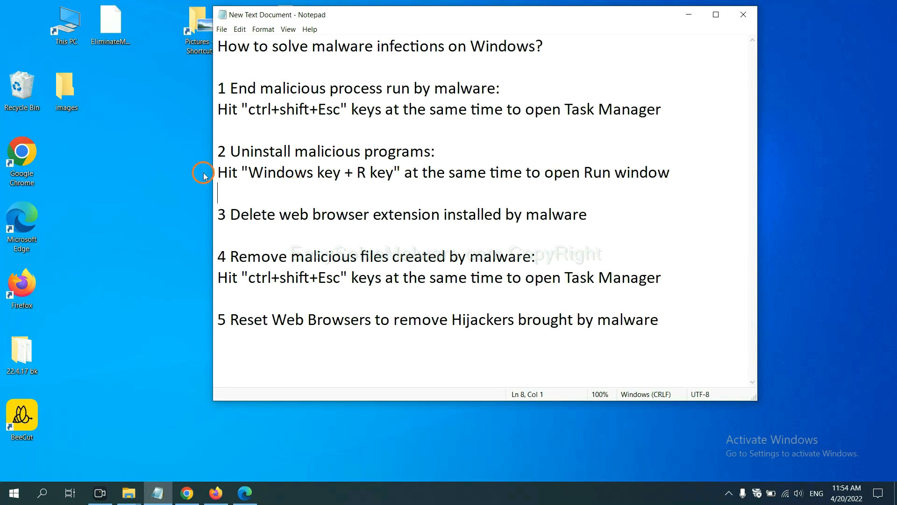
- Following the notes, run 'control panel' from the Windows+R Run dialog
double_click(281, 173)
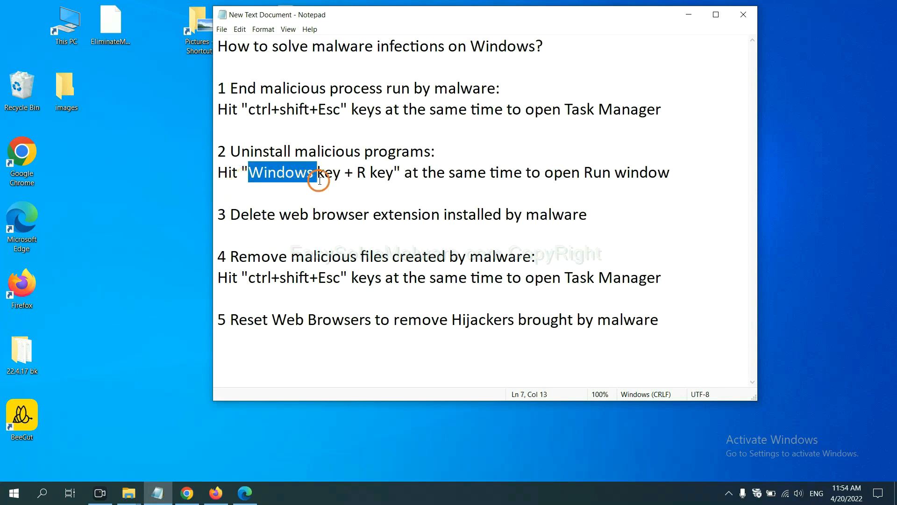
drag(318, 172, 393, 172)
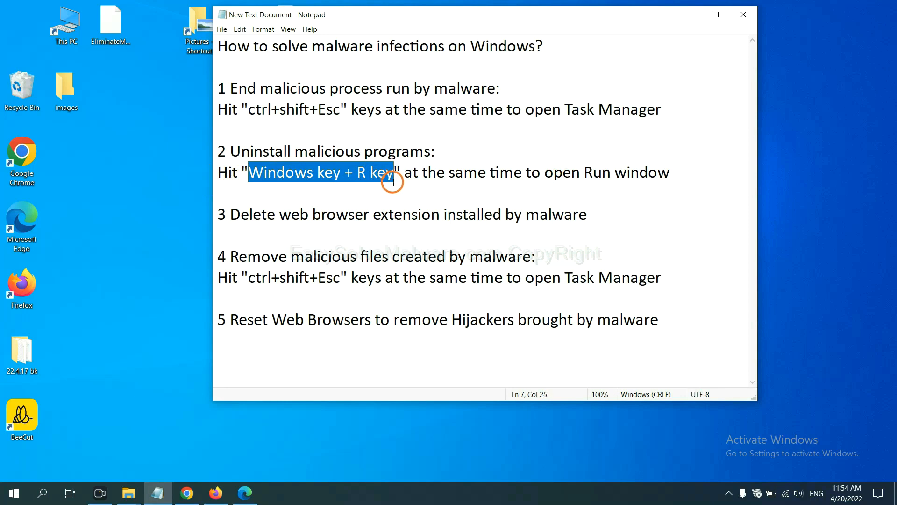
key(Win+r)
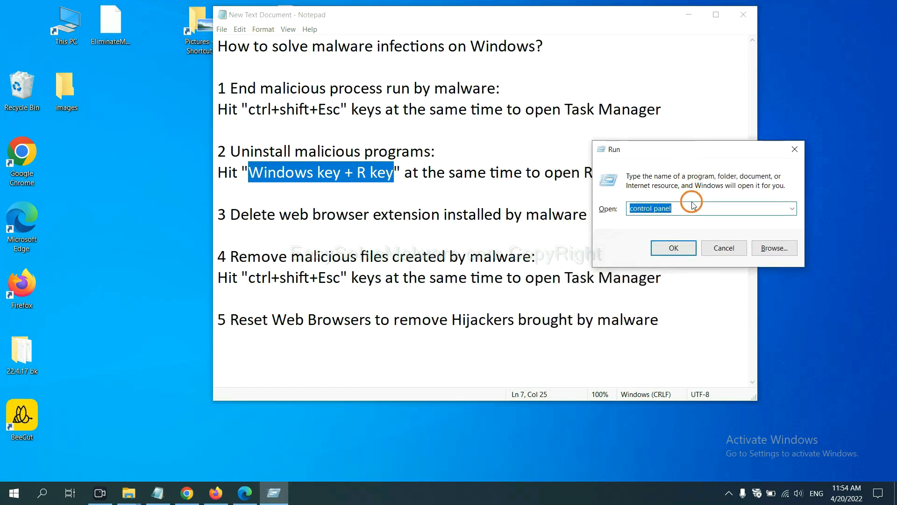
mouse_move(691, 207)
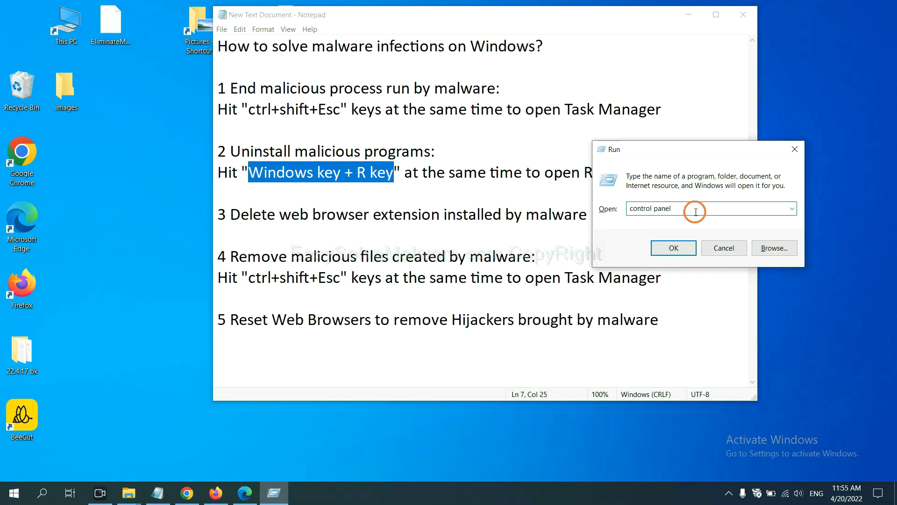
triple_click(650, 208)
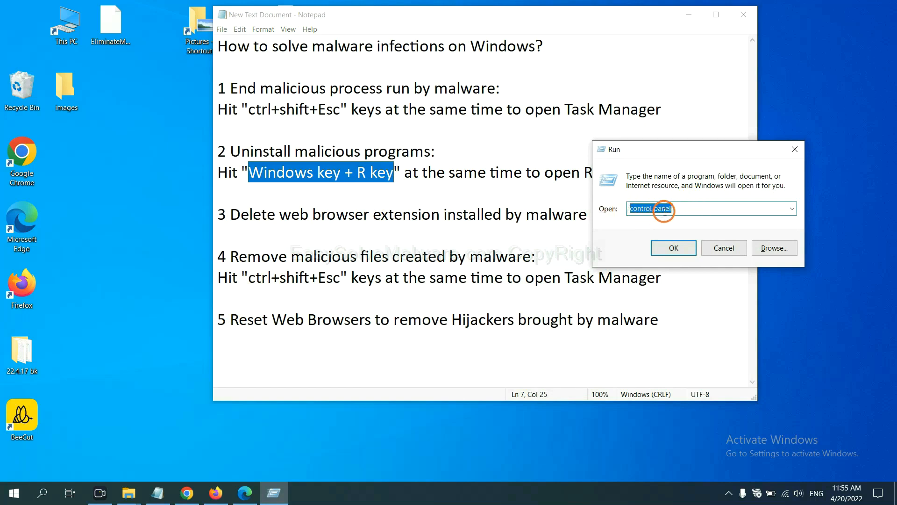
click(673, 247)
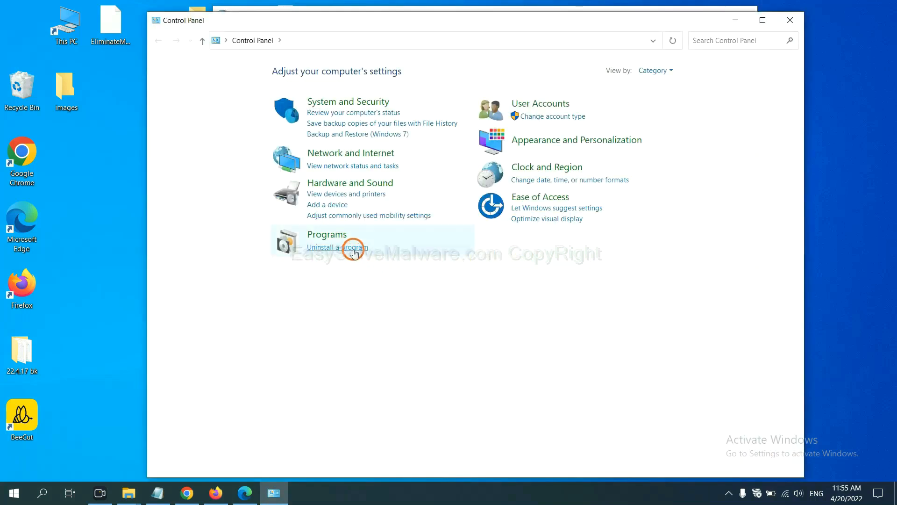
- Open 'Uninstall a program' to list installed software in Programs and Features
click(337, 247)
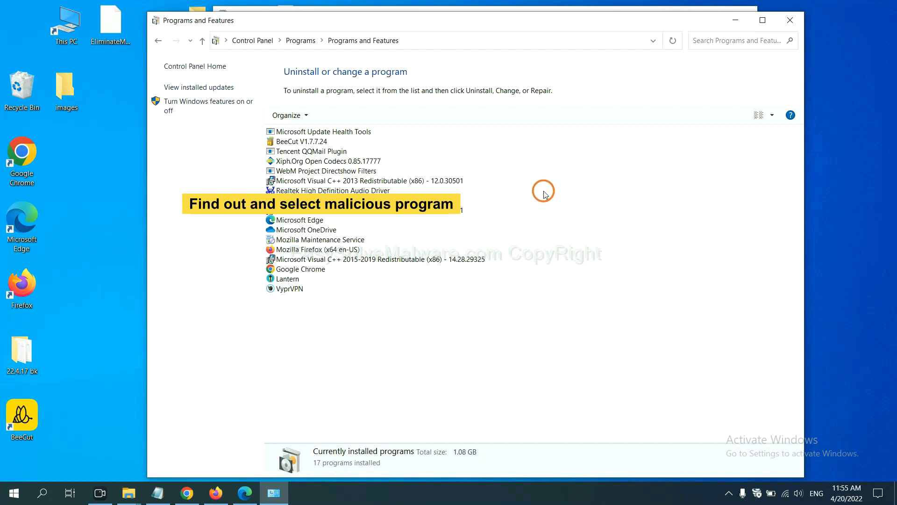
click(320, 160)
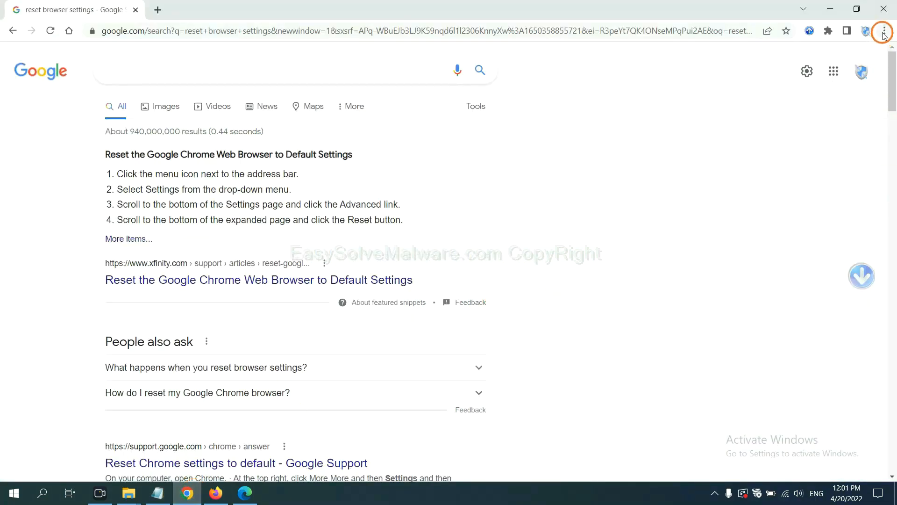
- Open chrome://extensions through More tools to review the Scroll To Top extension
click(883, 31)
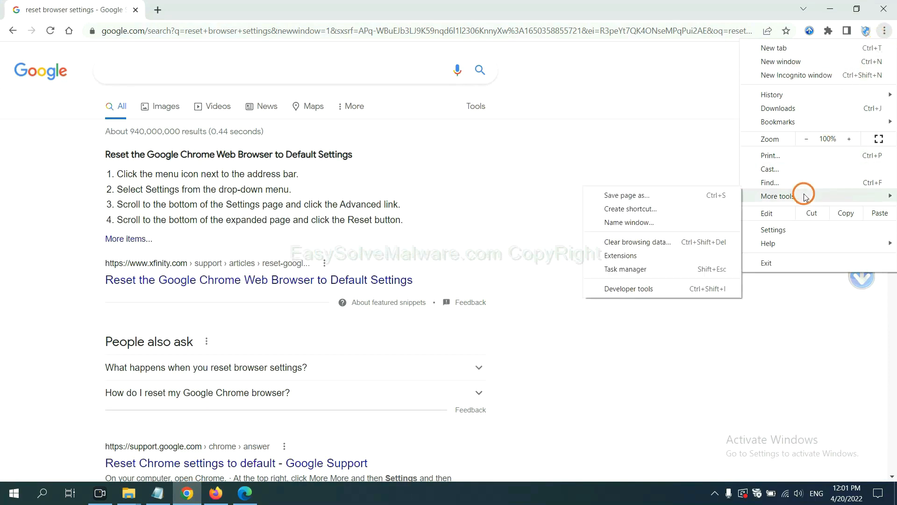
mouse_move(661, 255)
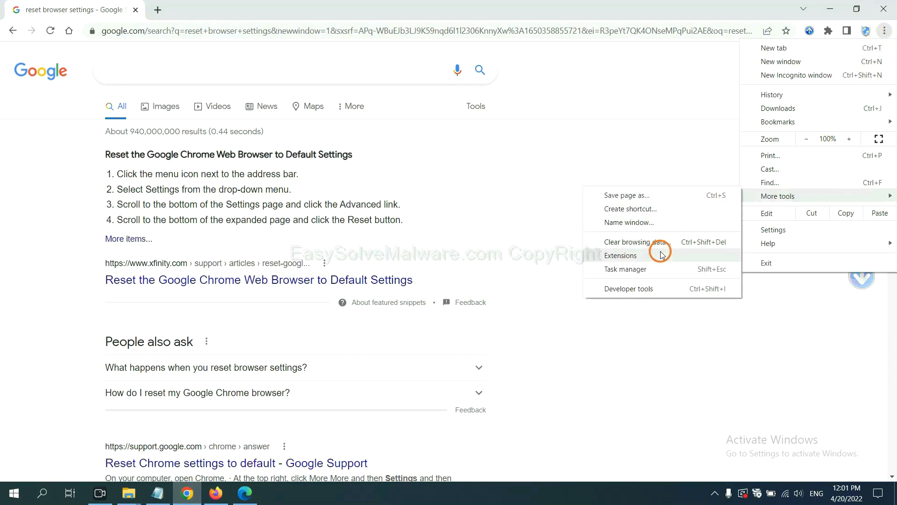
click(620, 255)
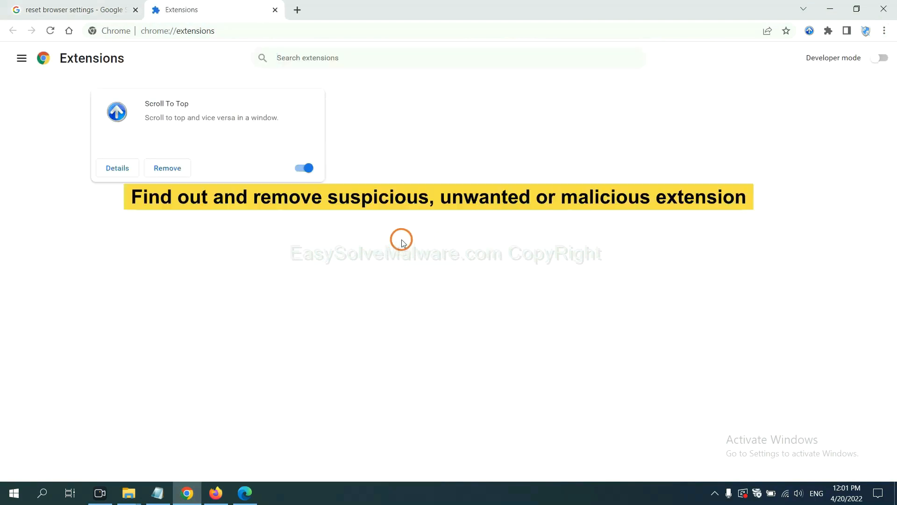
mouse_move(405, 227)
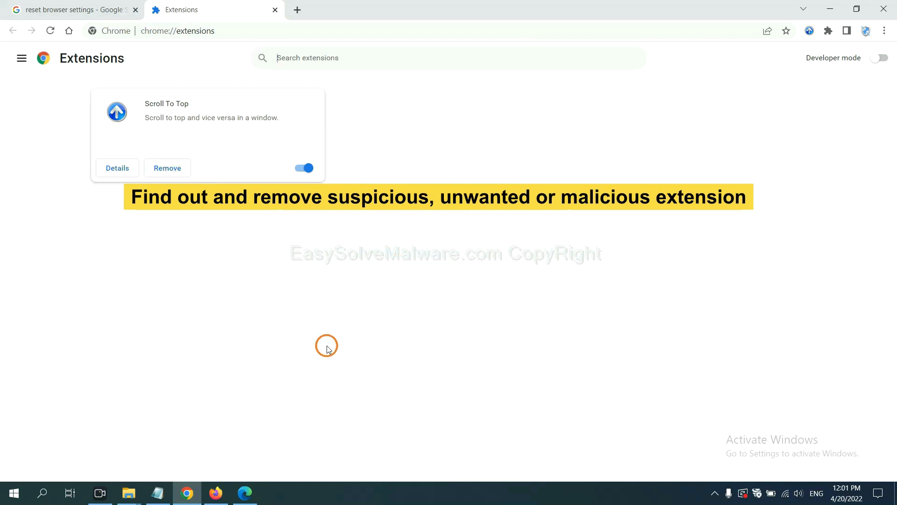
- In Firefox's Add-ons and themes, show the remove options for GIPHY for Firefox
click(216, 492)
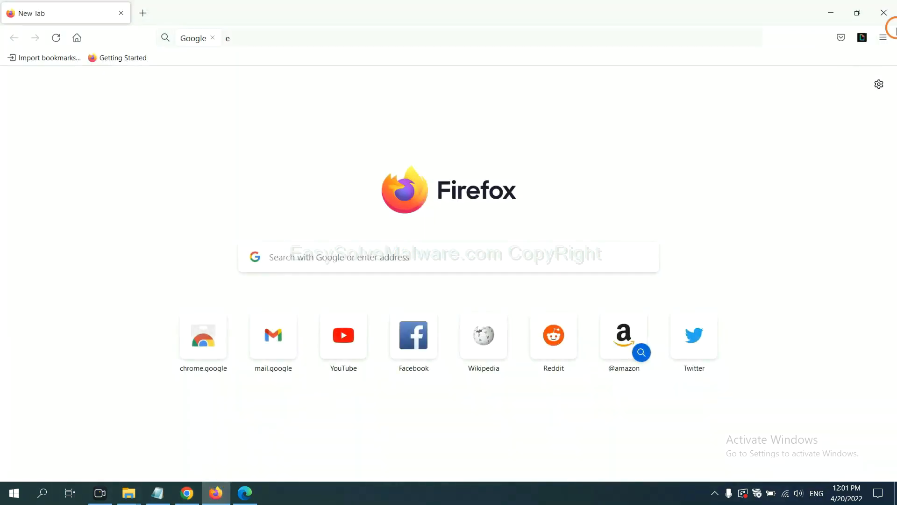
click(884, 38)
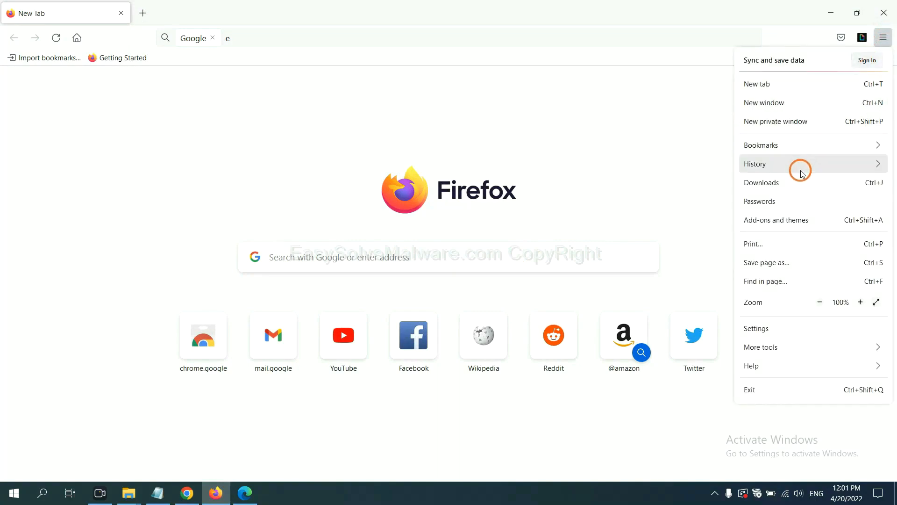
mouse_move(785, 224)
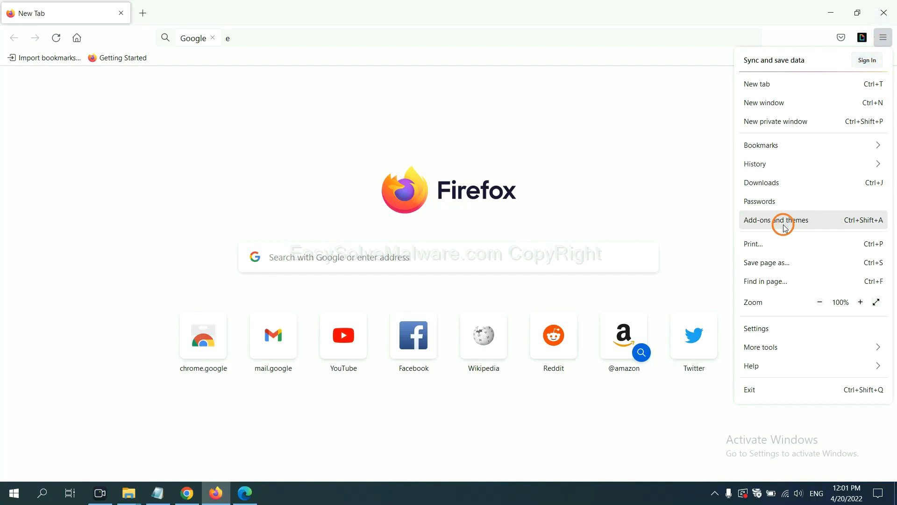
click(776, 220)
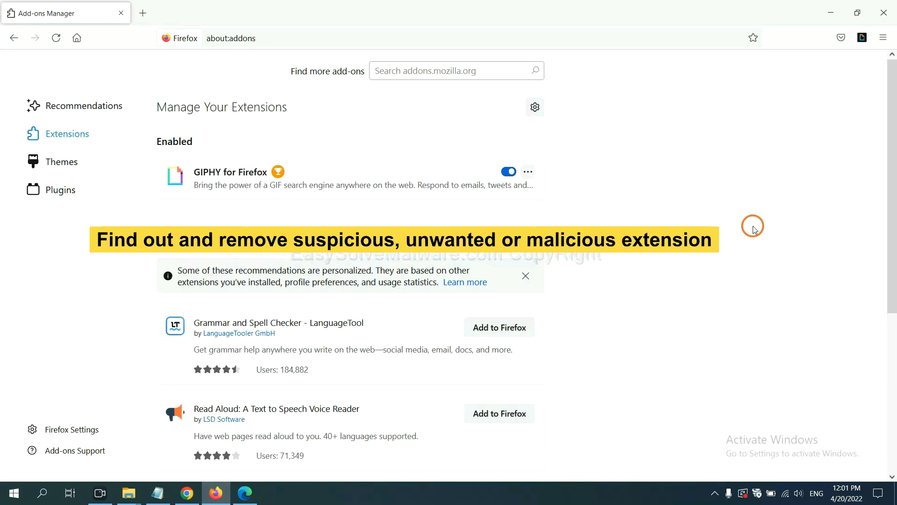
mouse_move(593, 207)
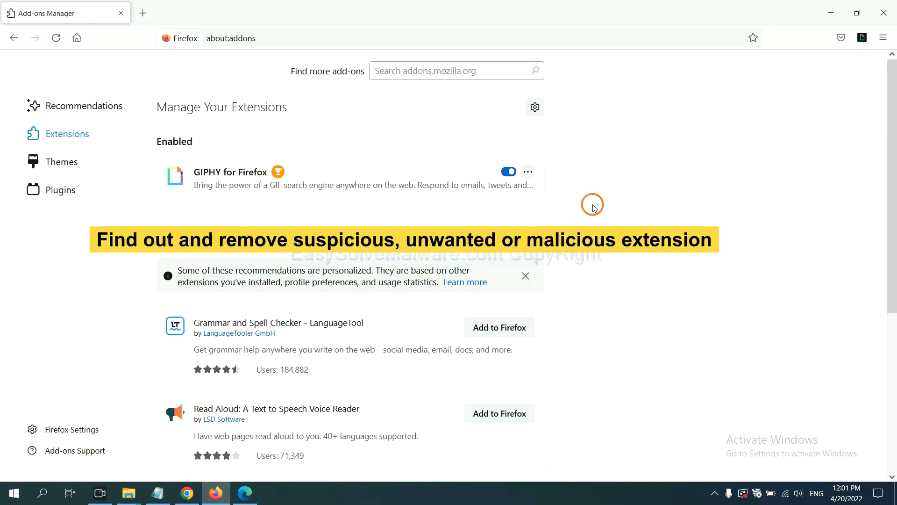
click(527, 171)
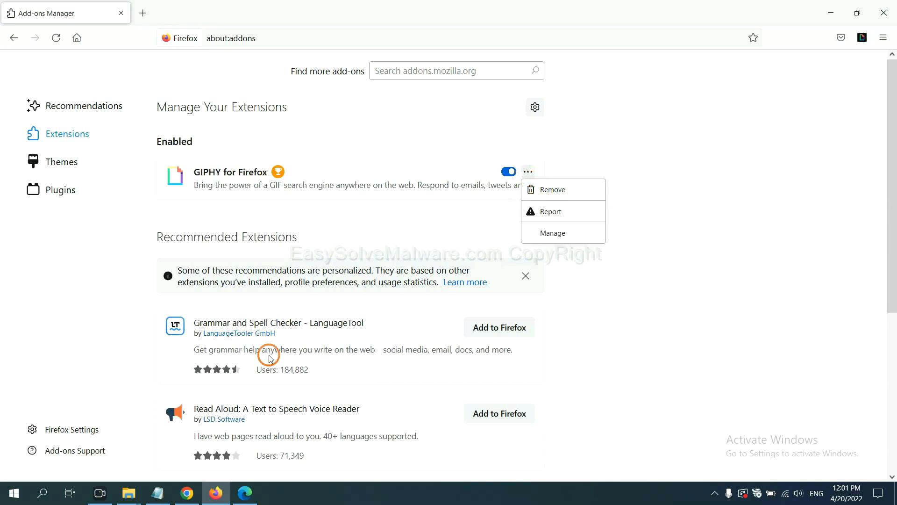
click(244, 493)
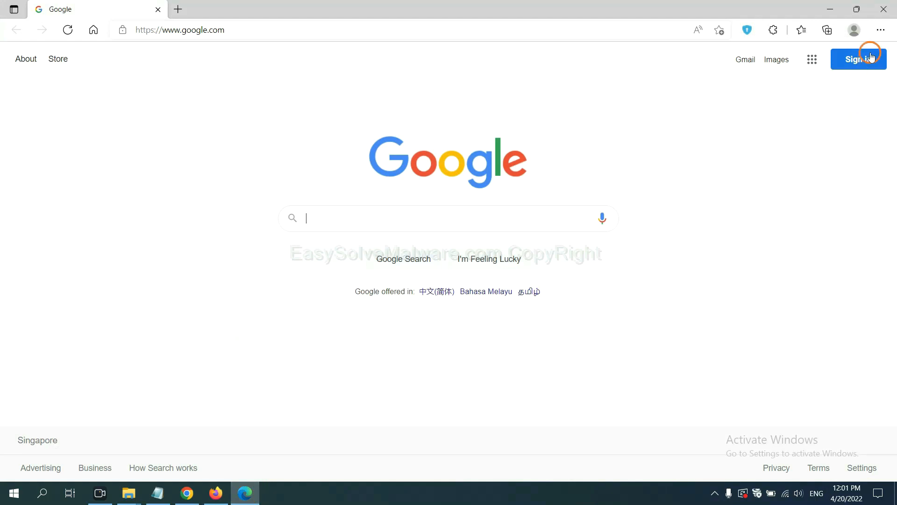
- Remove the ArcVpn Free Fast VPN Proxy extension from Edge's Manage extensions page
click(880, 30)
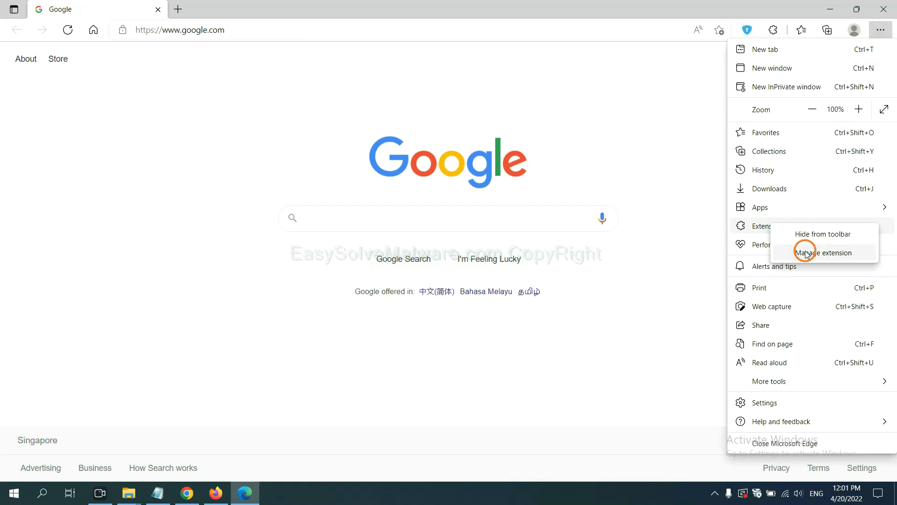
click(824, 252)
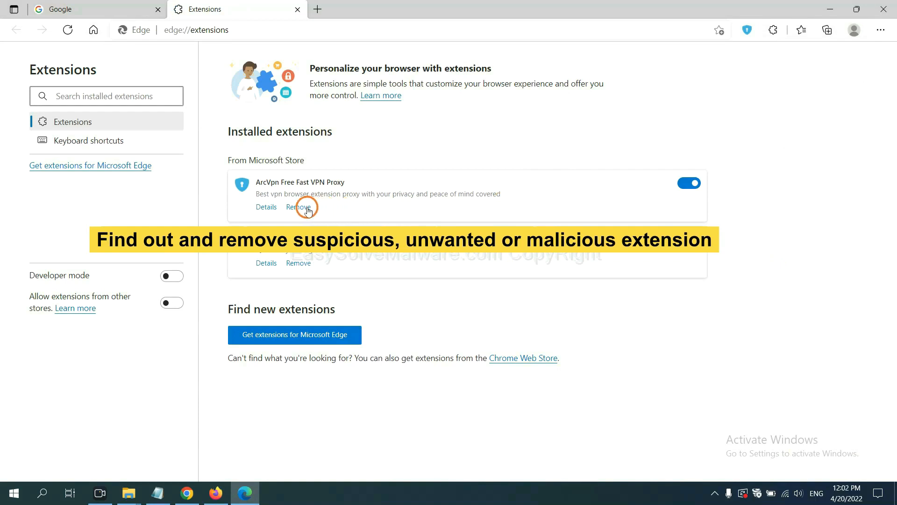
click(299, 206)
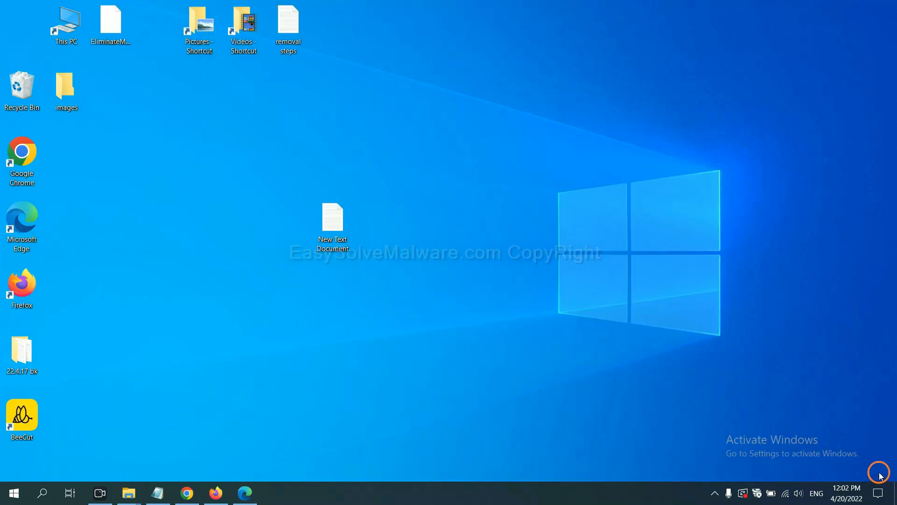
- Reopen the New Text Document notes at the registry step and open the Run window
double_click(331, 222)
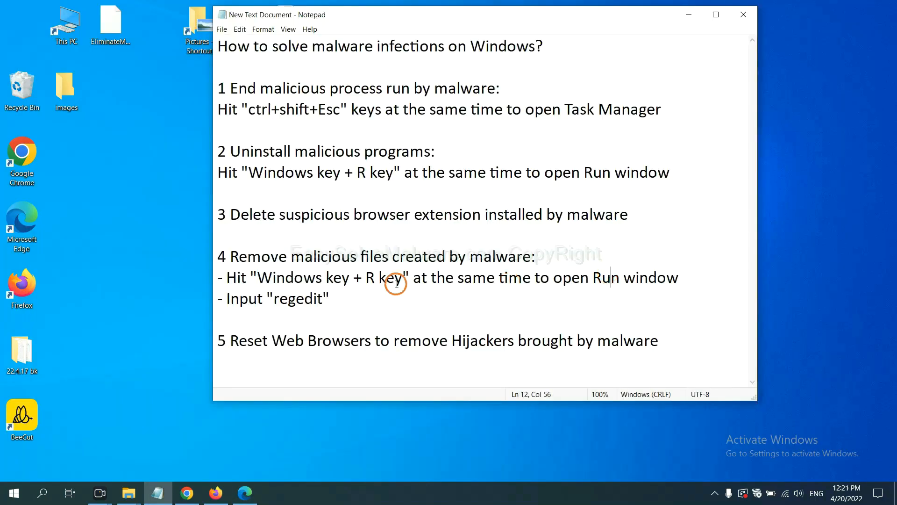
mouse_move(276, 282)
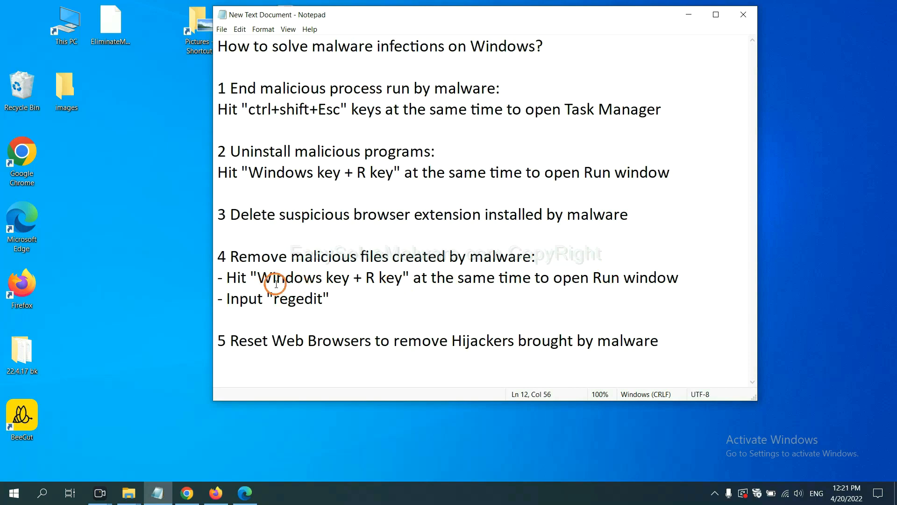
mouse_move(388, 256)
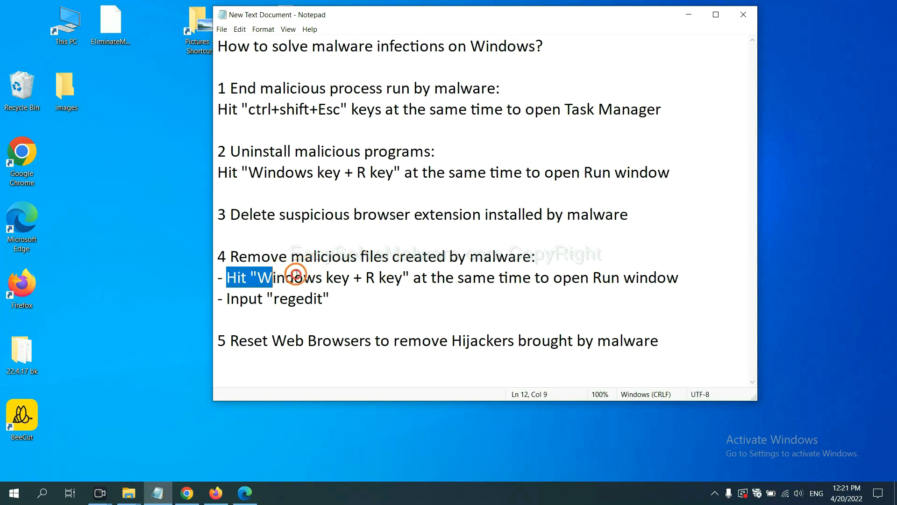
click(520, 277)
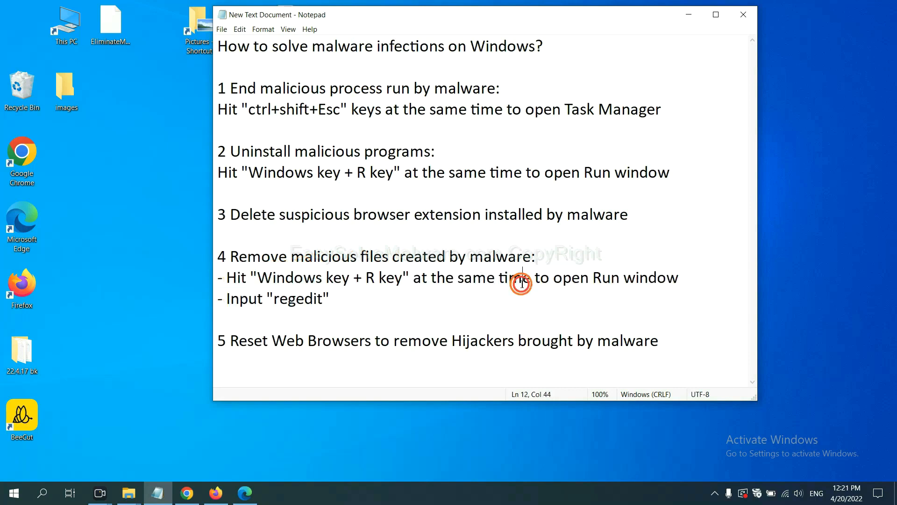
key(win+r)
text(regedit)
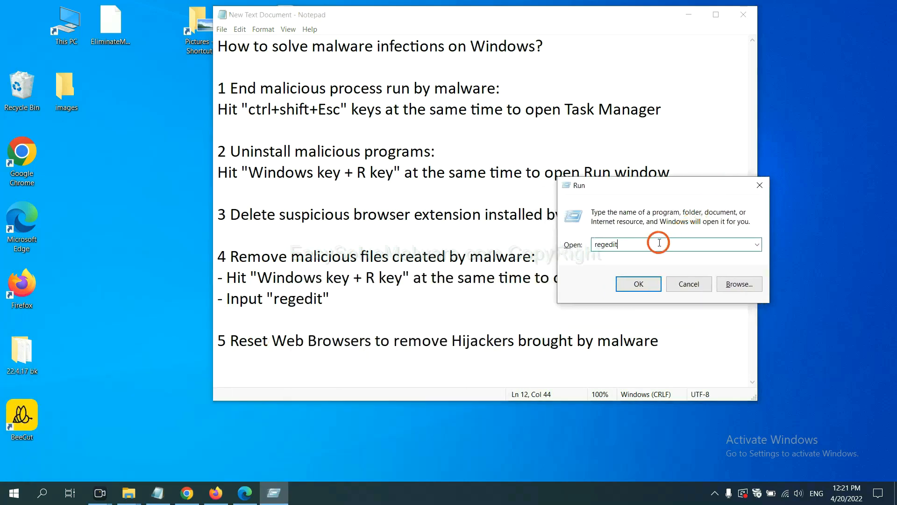
mouse_move(634, 247)
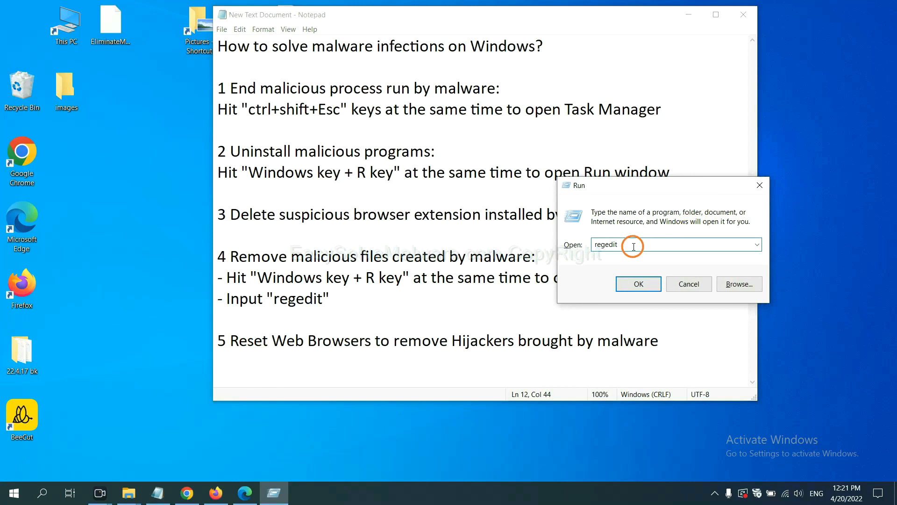
- Launch regedit and use Edit > Find for 'beecut' to locate the BeeCut.exe value
click(638, 283)
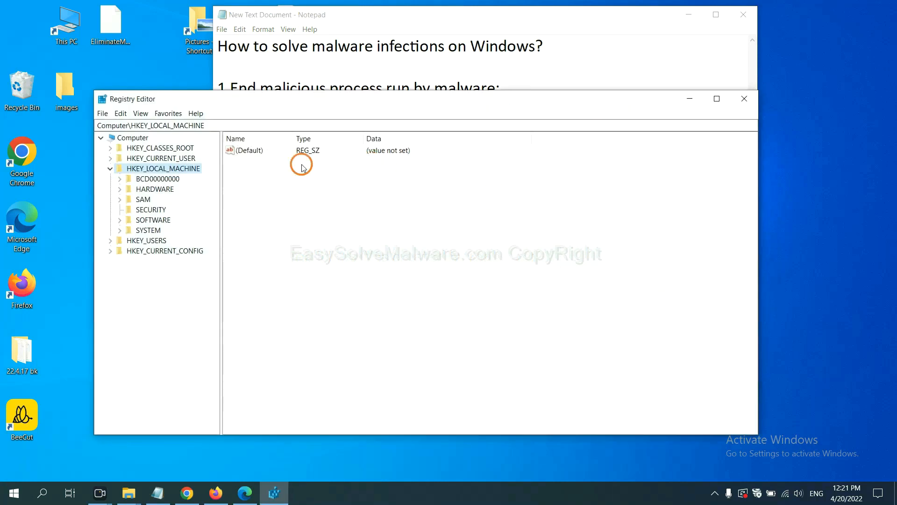
mouse_move(122, 113)
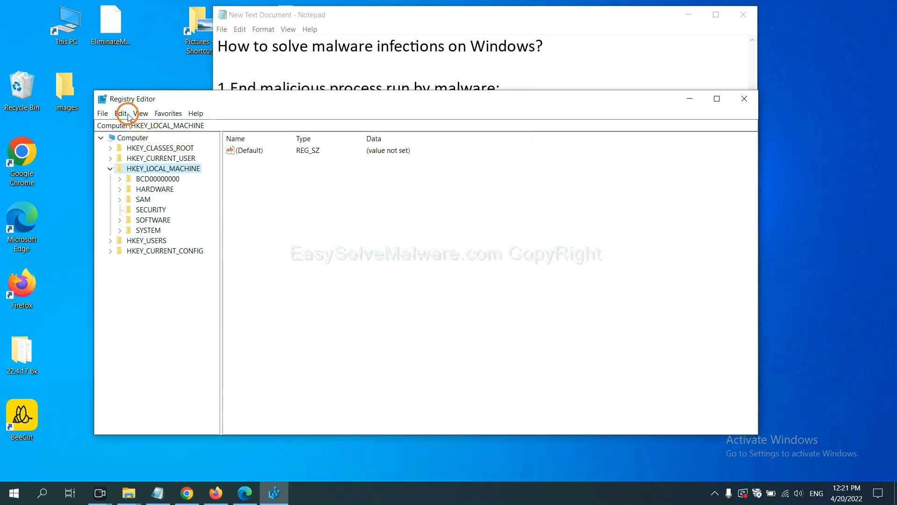
click(120, 113)
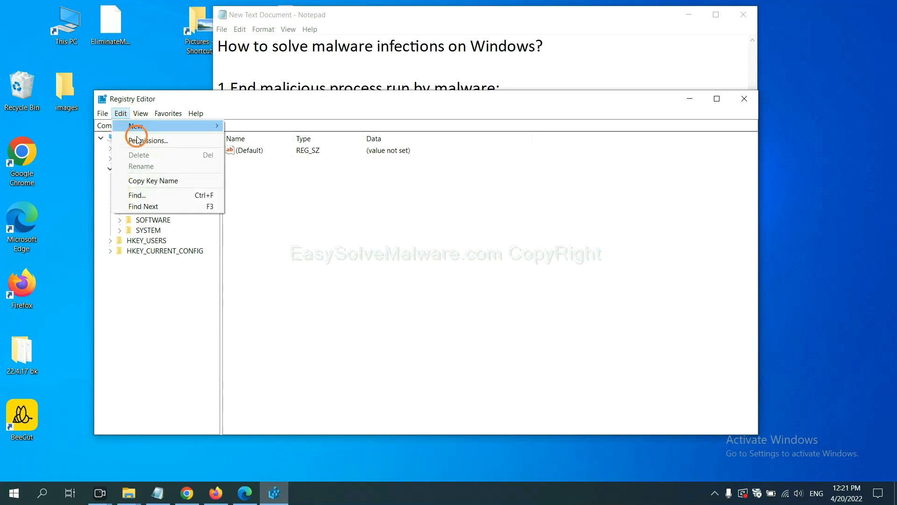
mouse_move(158, 195)
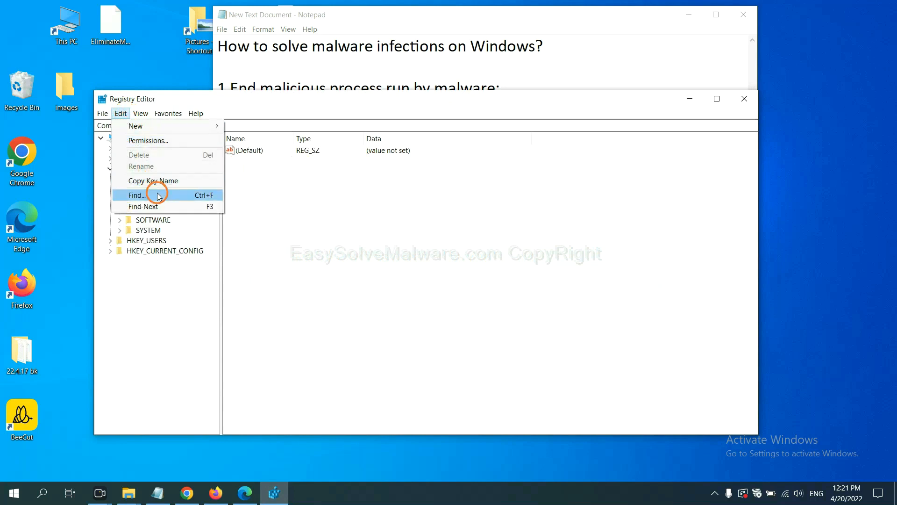
click(137, 194)
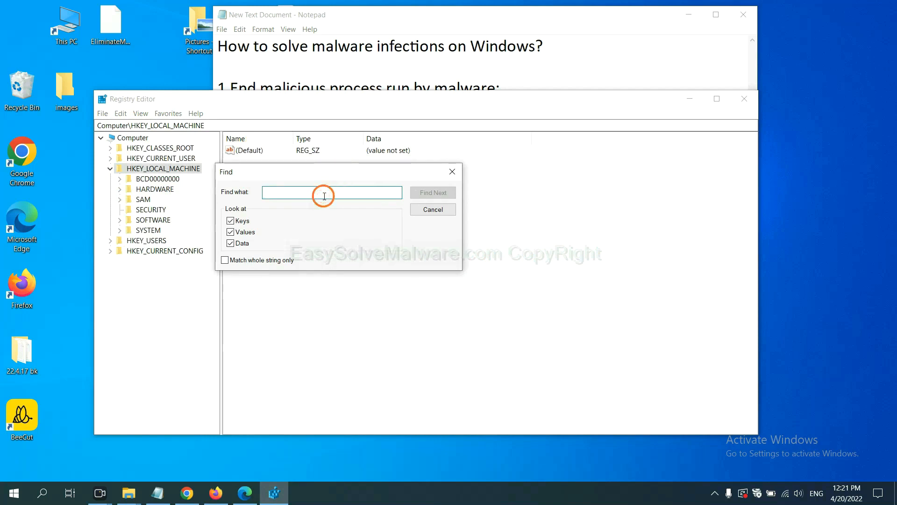
text(Input the name of malware)
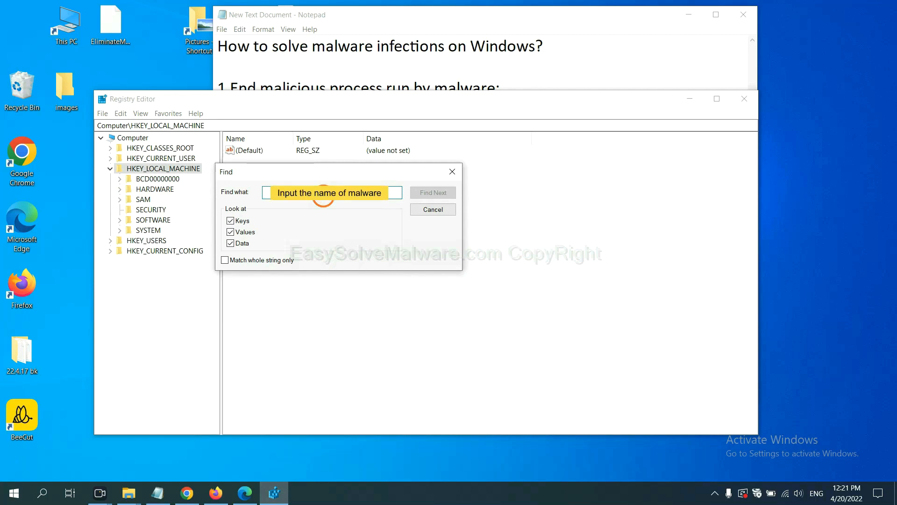
text(be)
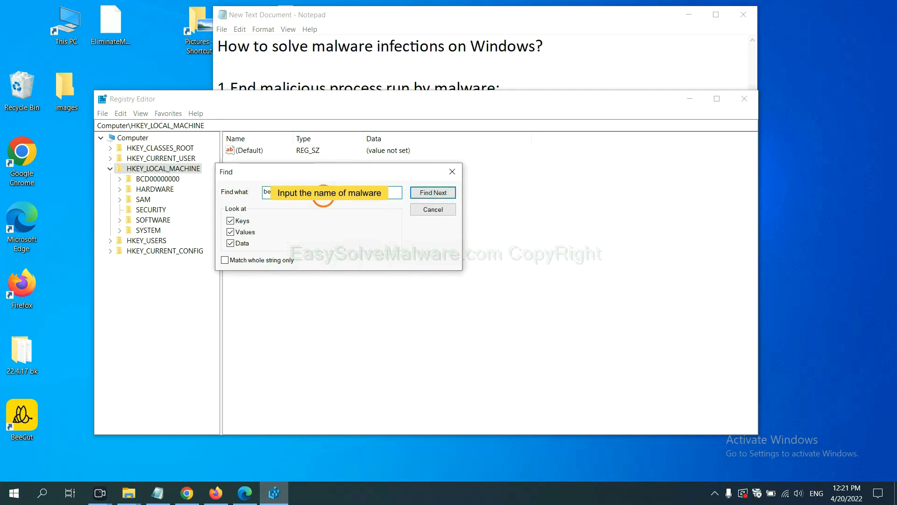
click(433, 192)
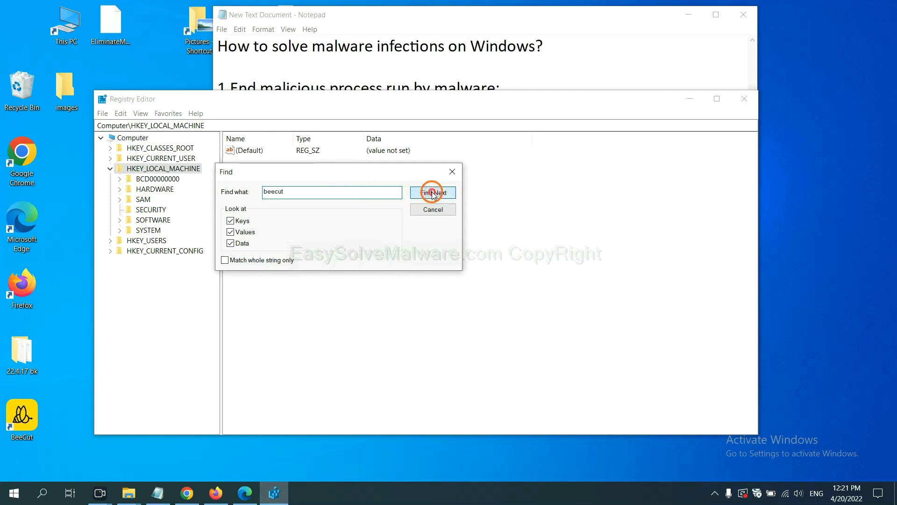
click(433, 191)
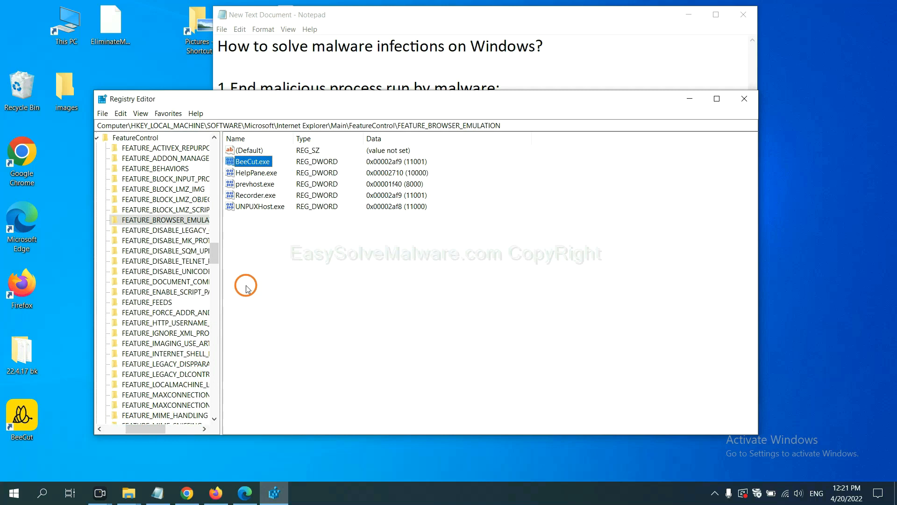
right_click(171, 220)
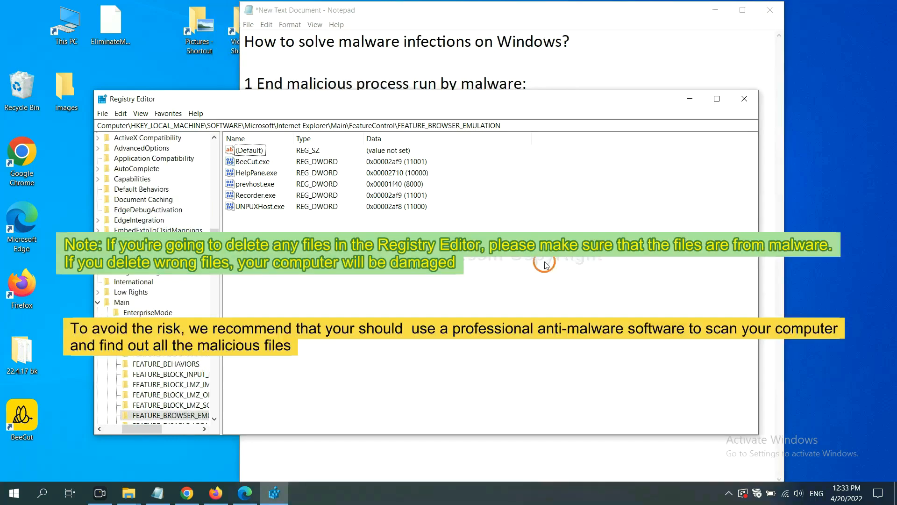
mouse_move(428, 285)
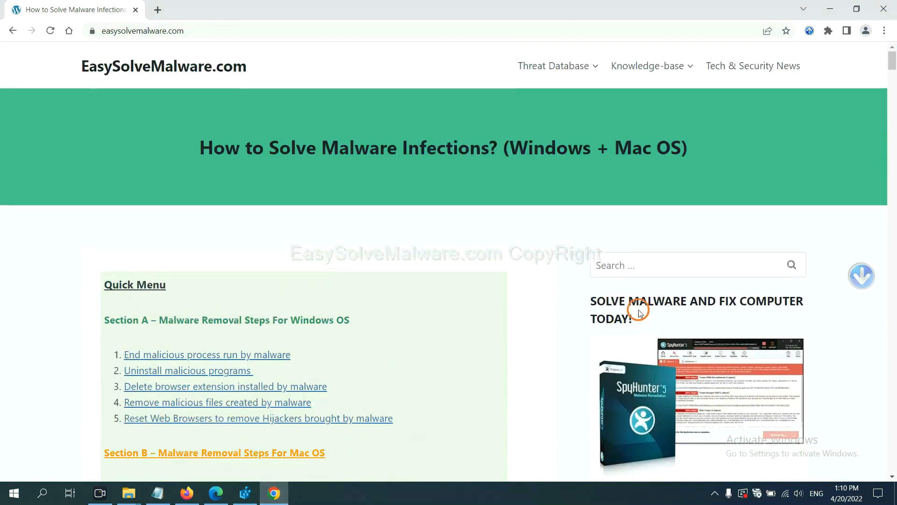
mouse_move(167, 77)
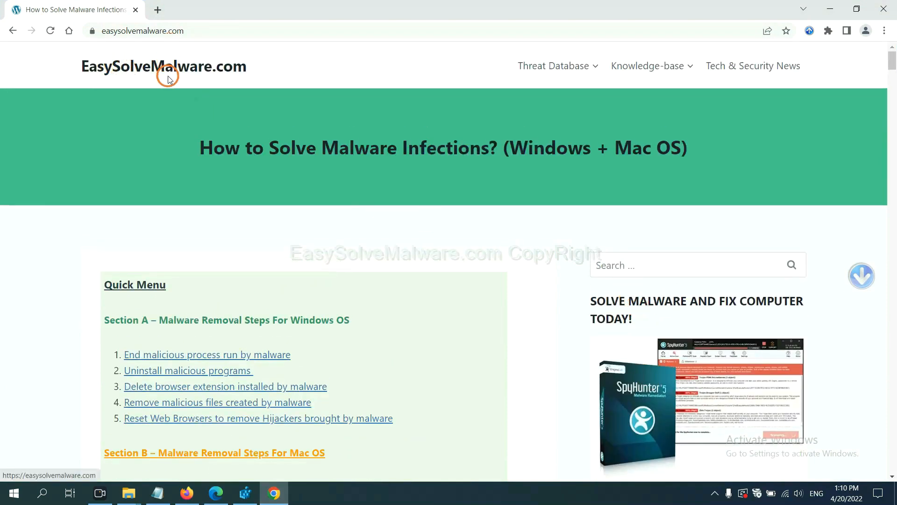
- Scroll the EasySolveMalware guide down to its Quick Menu of Windows and Mac removal steps
scroll(down, 3)
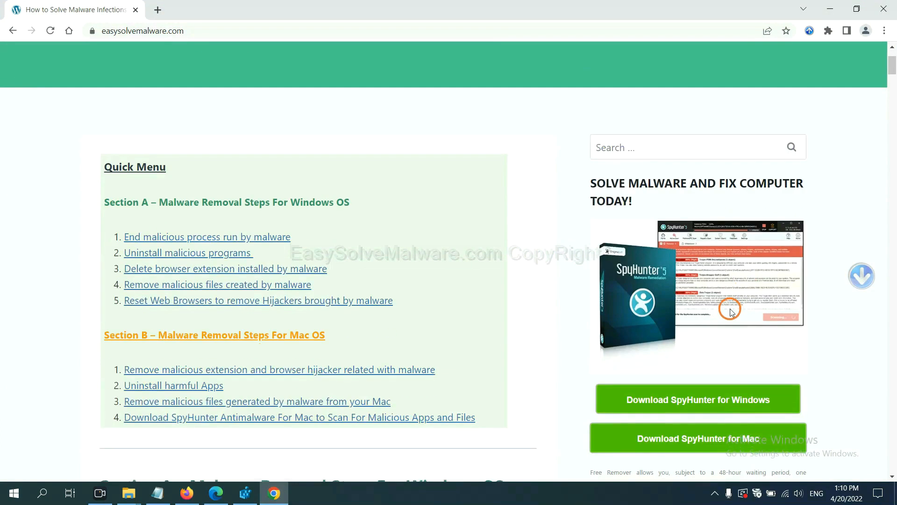
scroll(down, 3)
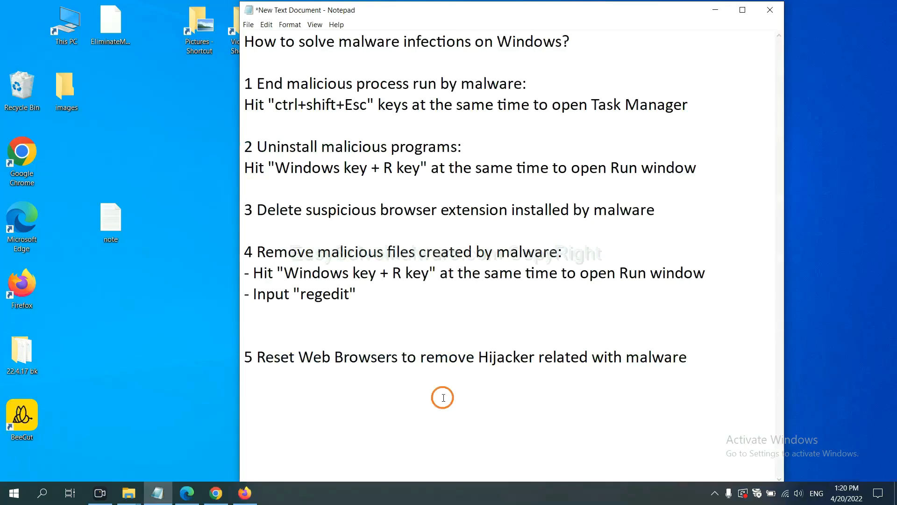
- Search Chrome settings for "reset" and choose Restore settings to their original defaults
click(451, 357)
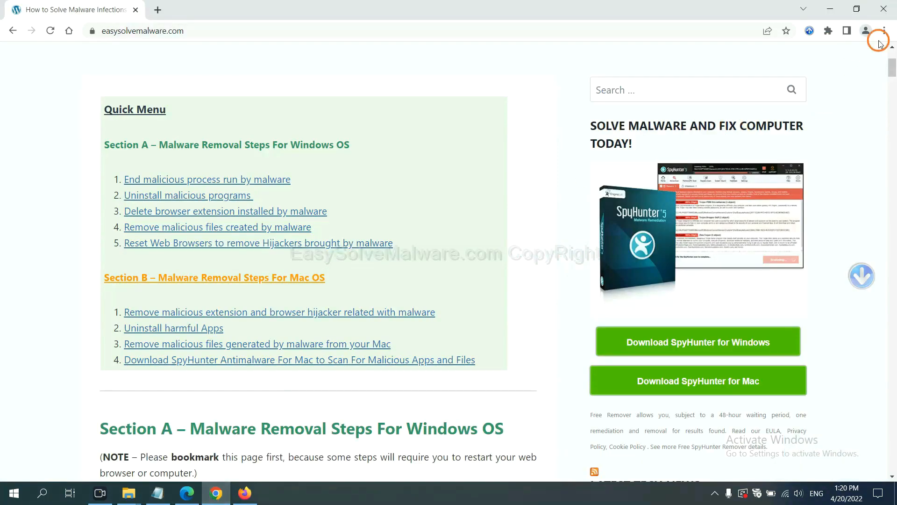
click(886, 30)
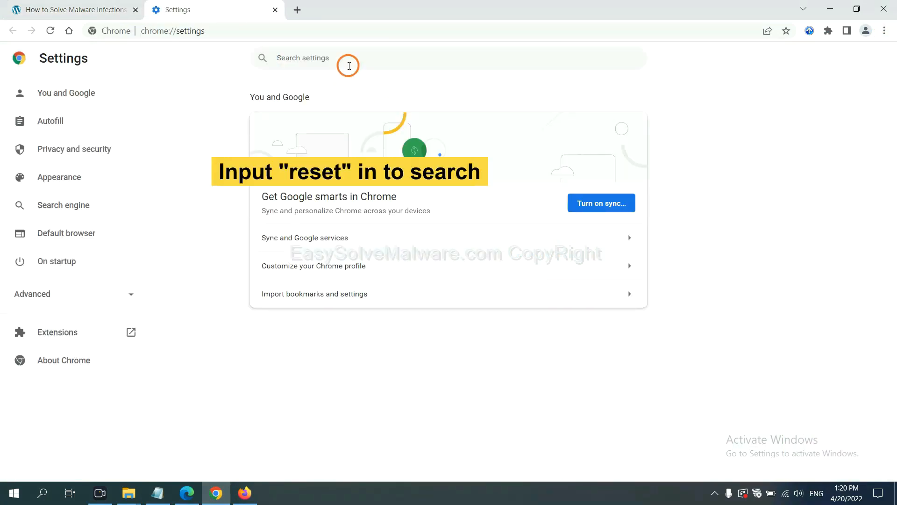
text(reset)
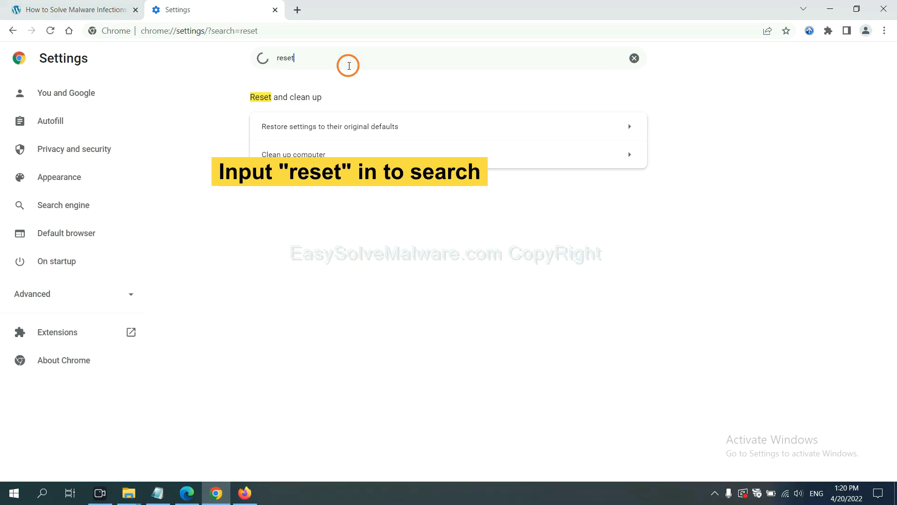
click(329, 127)
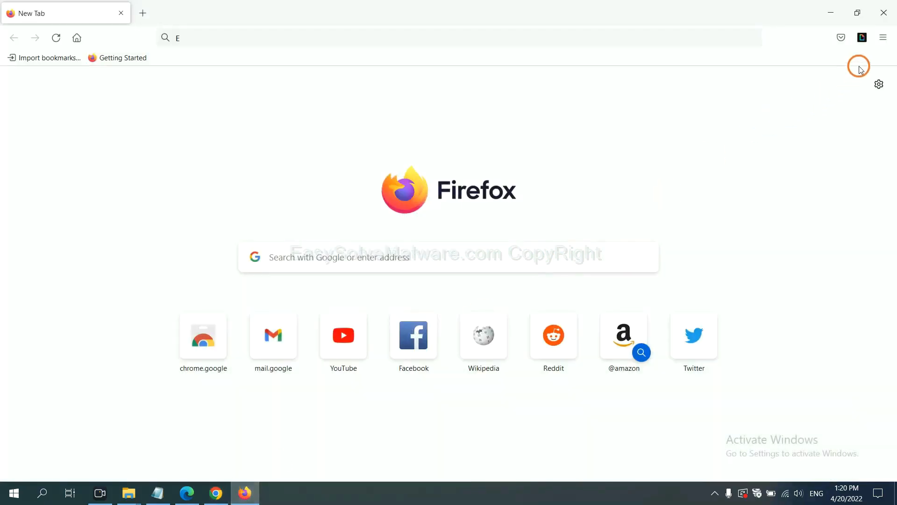
- Open Firefox's Troubleshooting Information page via Help and choose Refresh Firefox
click(883, 38)
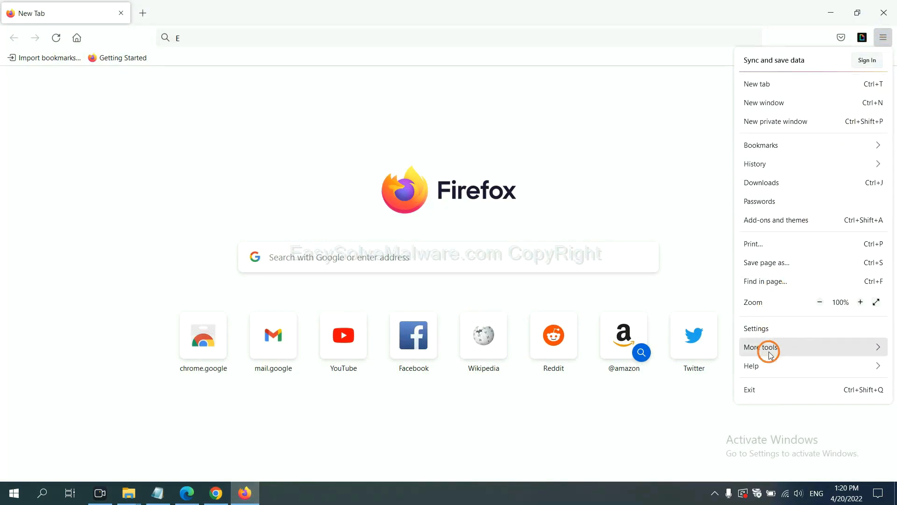
click(752, 366)
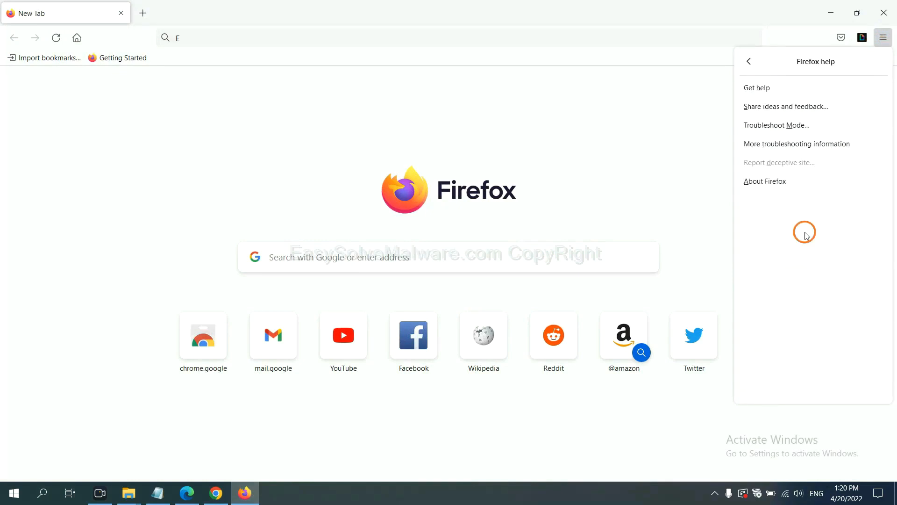
mouse_move(788, 144)
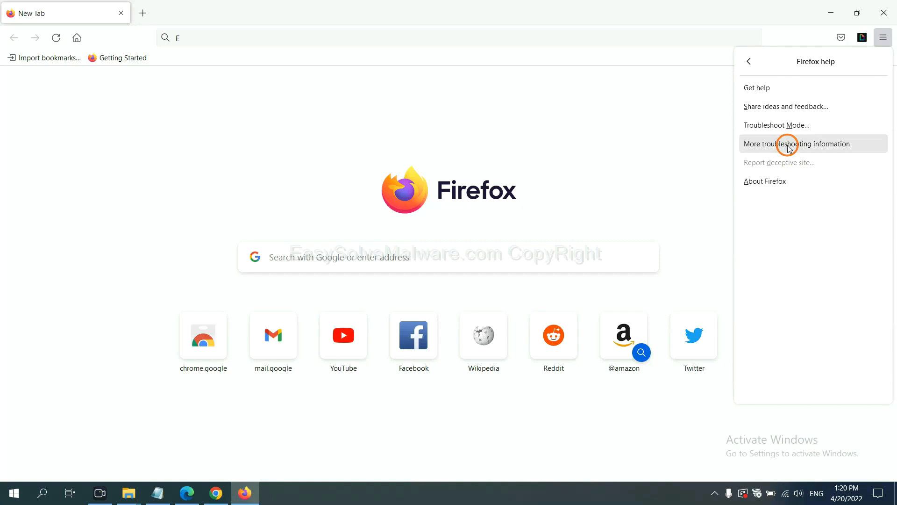
click(798, 143)
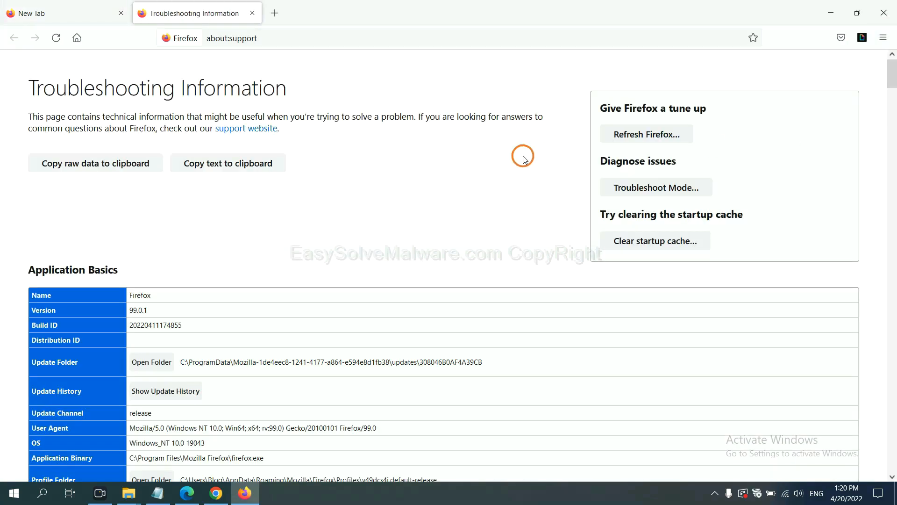
mouse_move(646, 134)
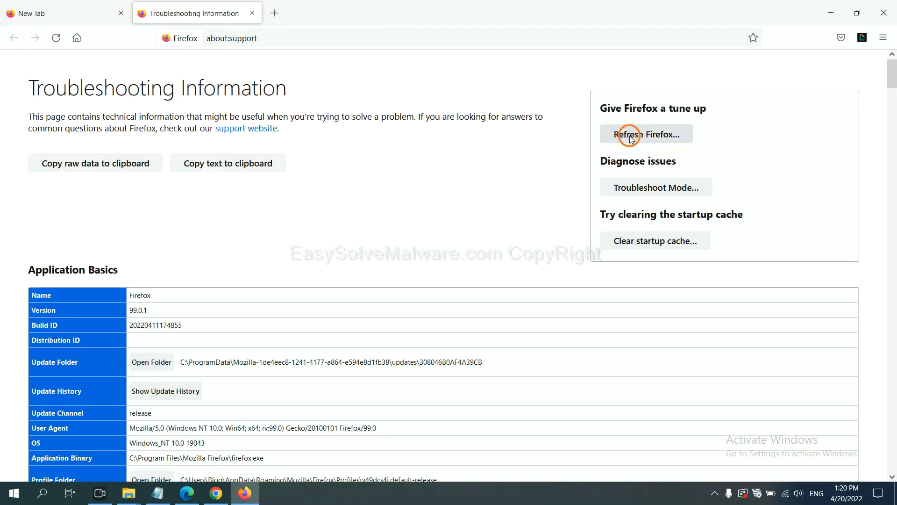
click(646, 134)
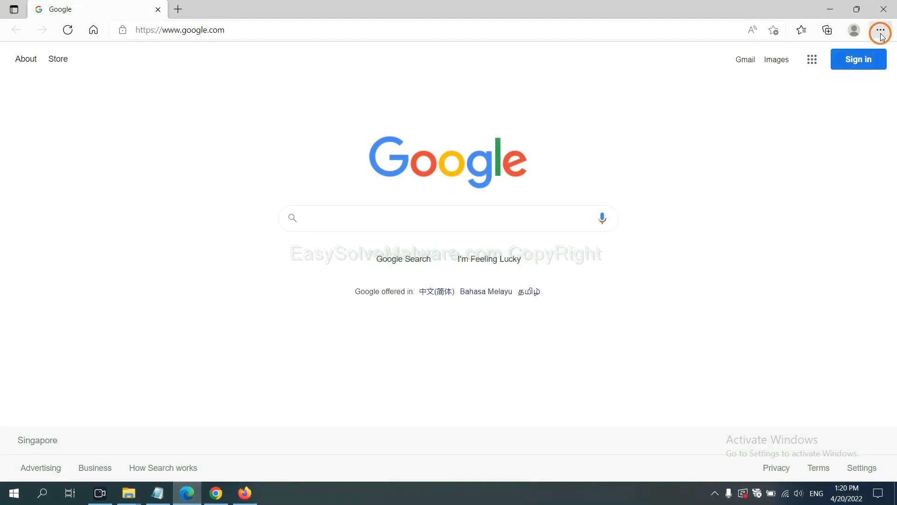
- Search Edge settings for "reset" and open the Restore settings to their default values prompt
click(880, 30)
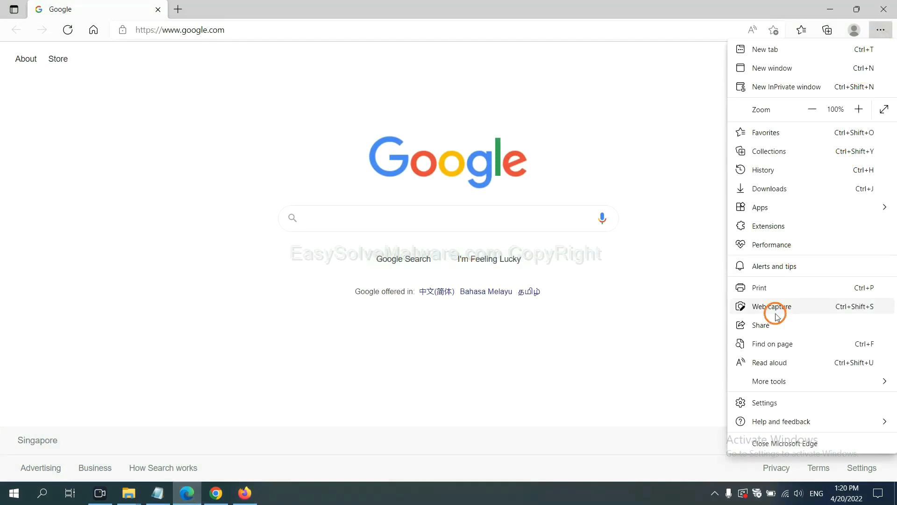
click(763, 403)
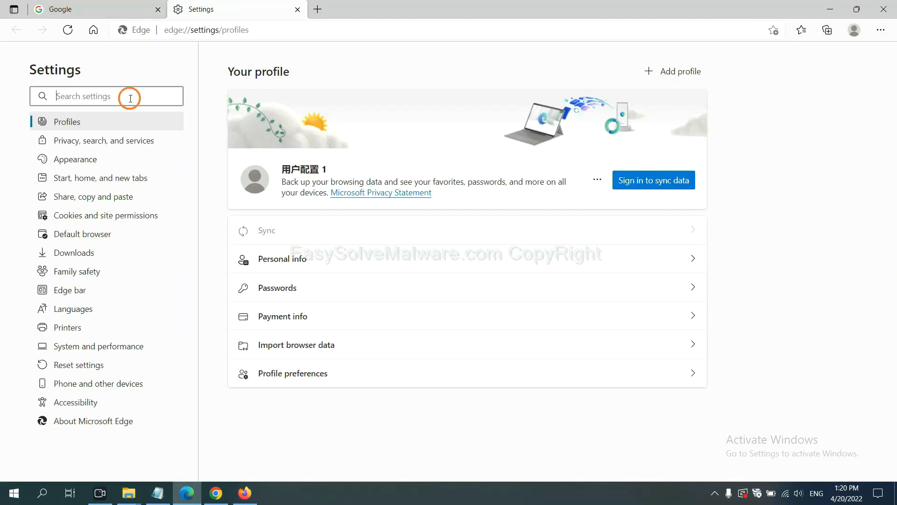
text(reset)
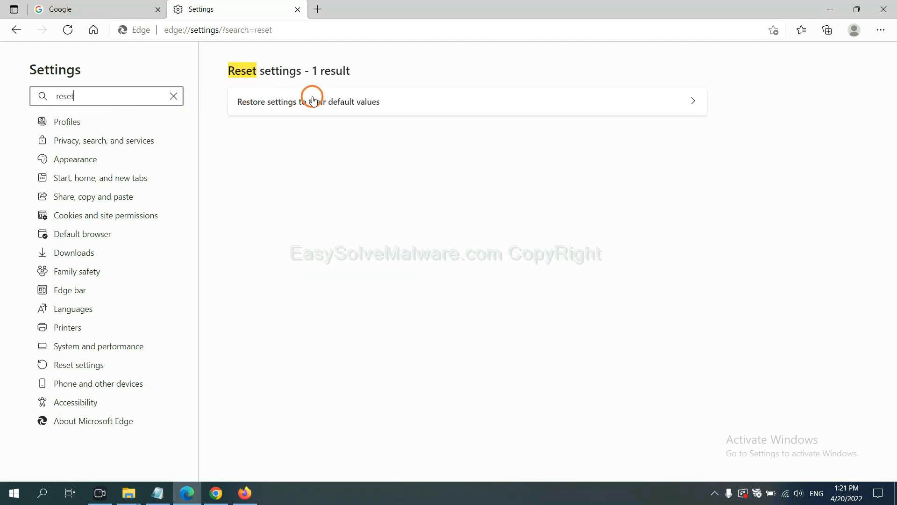
click(308, 102)
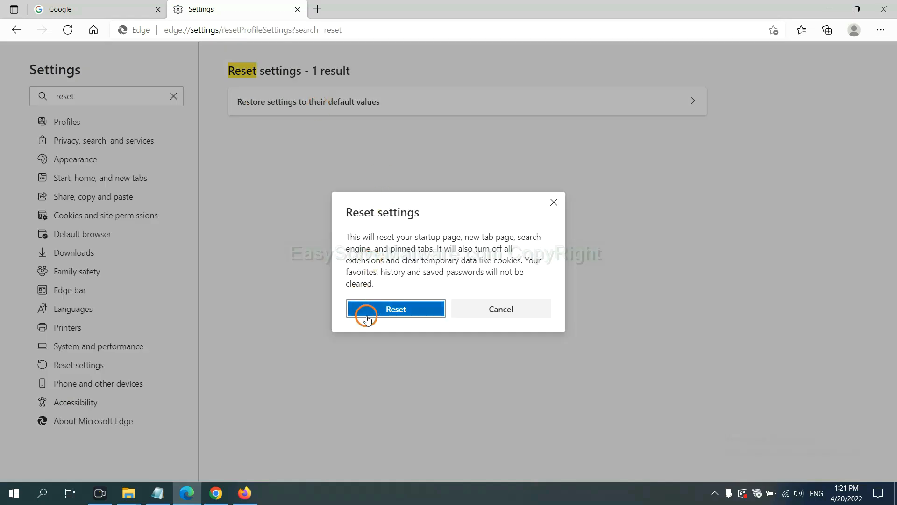